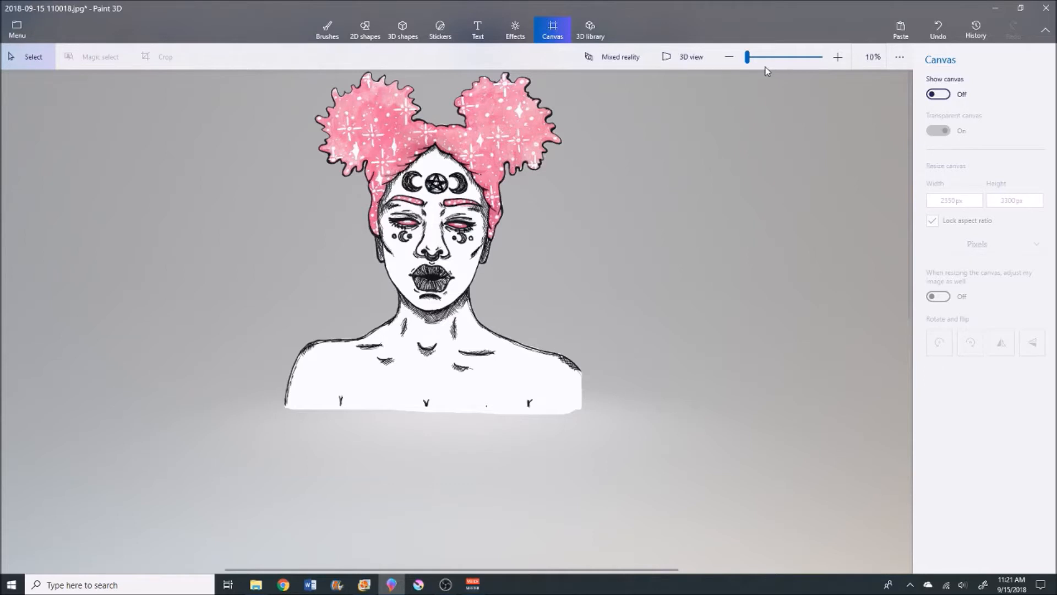
mouse_move(753, 160)
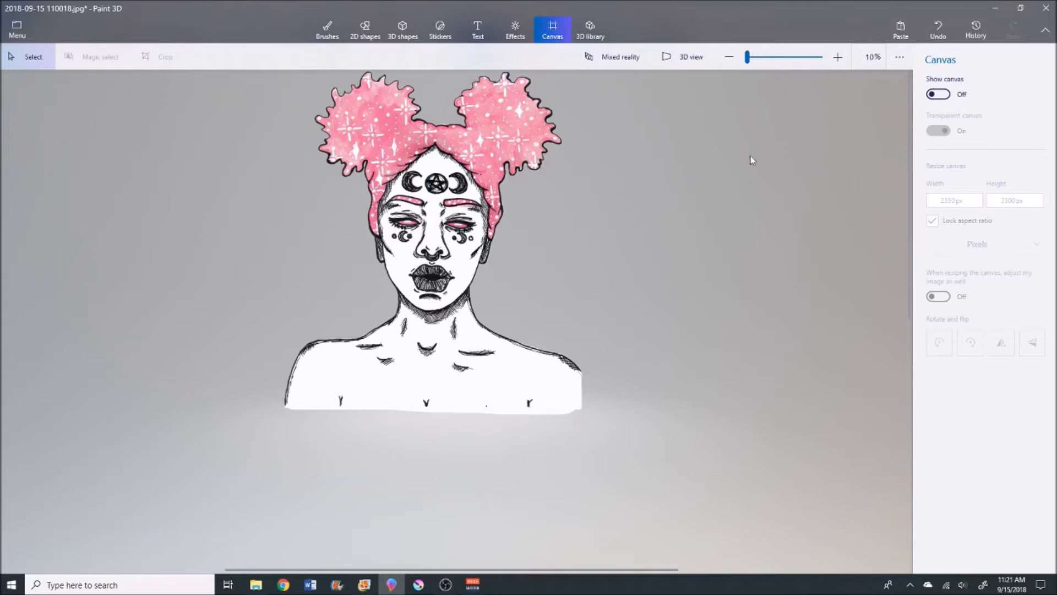
mouse_move(582, 206)
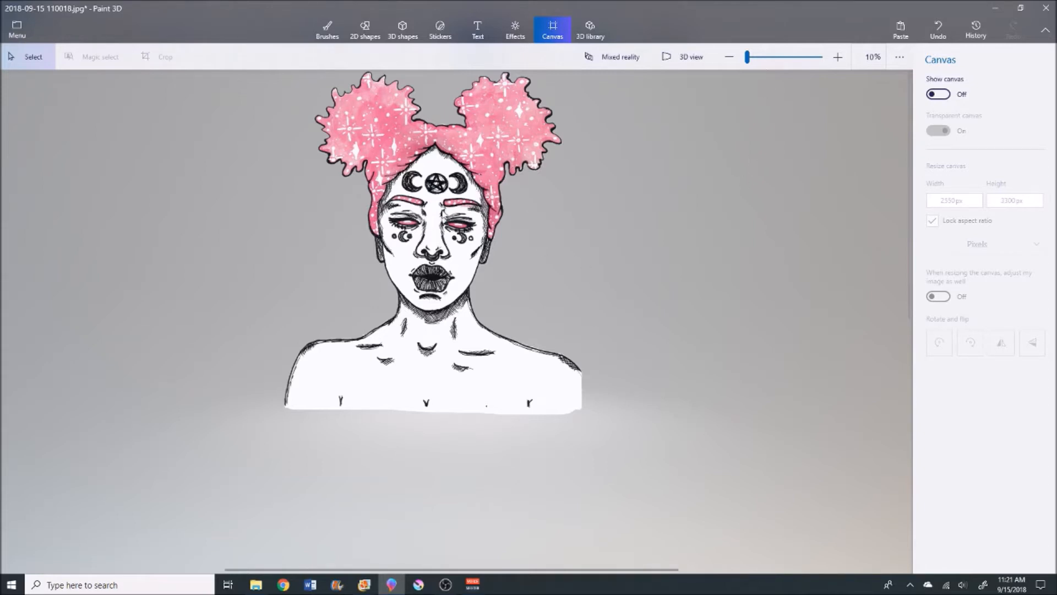
mouse_move(488, 415)
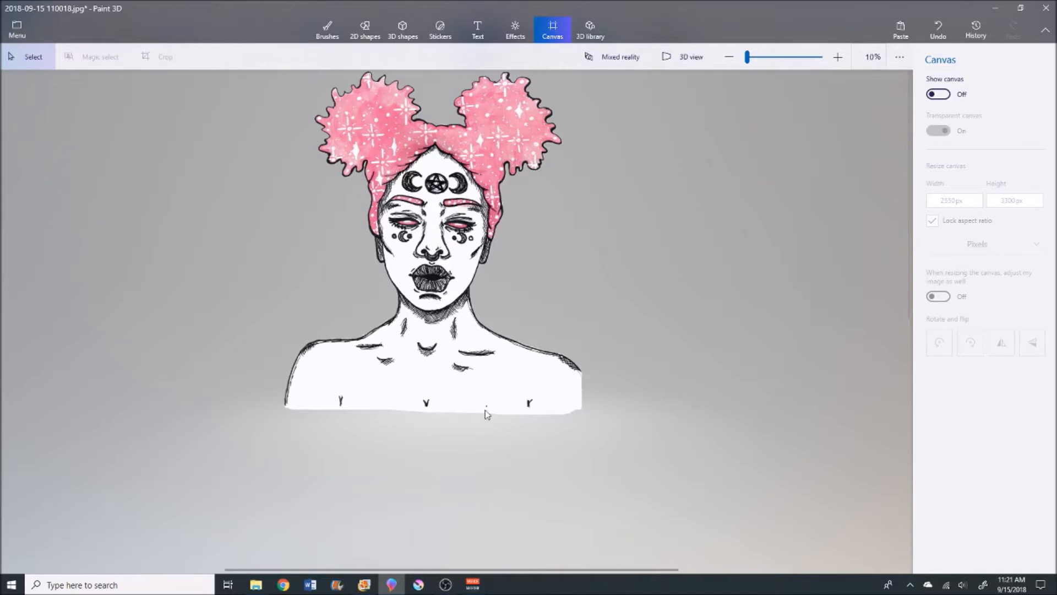
mouse_move(518, 366)
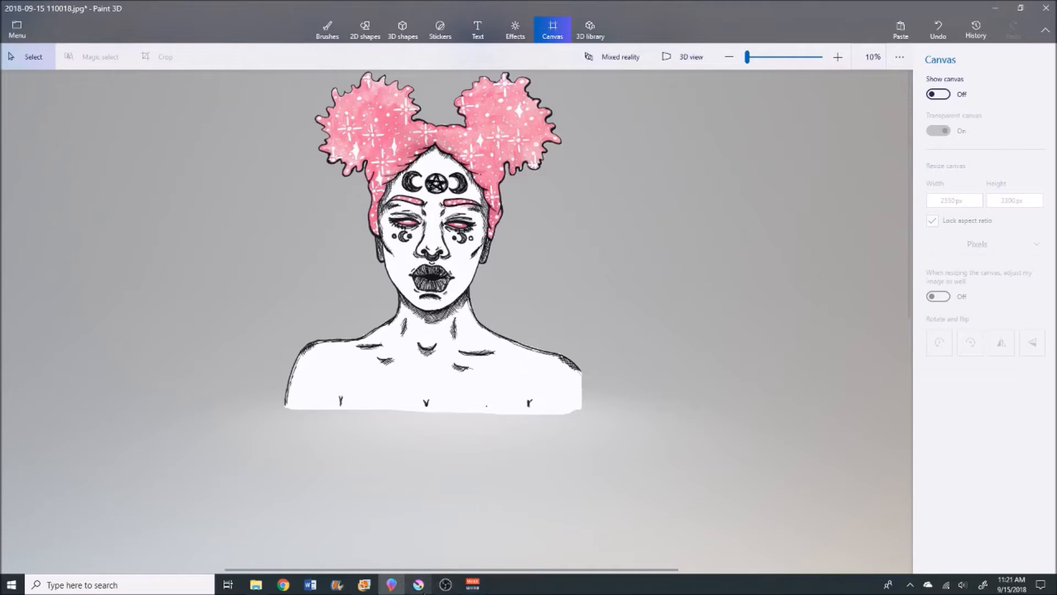
mouse_move(641, 399)
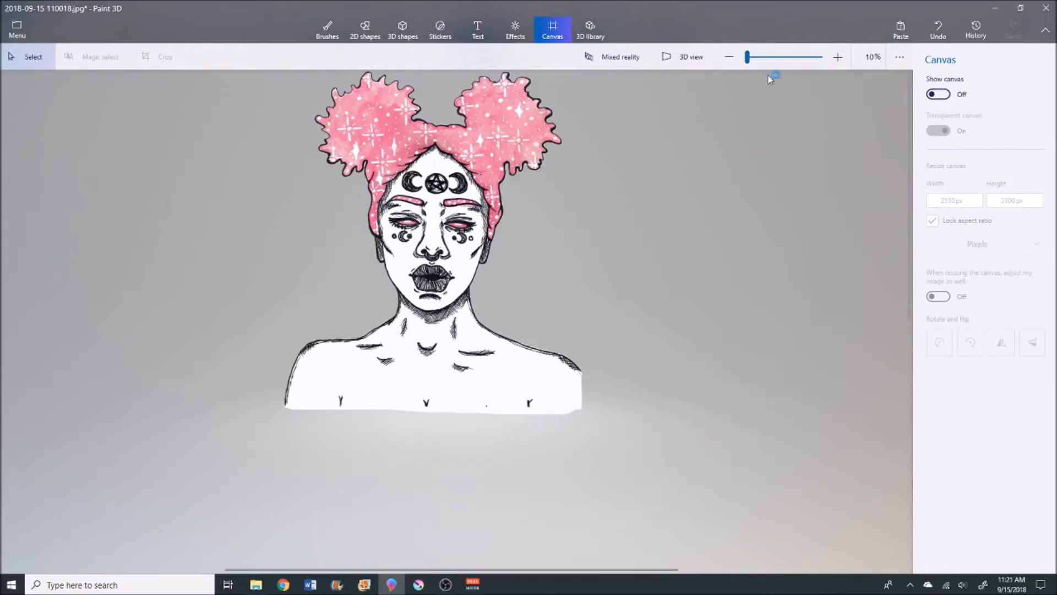
mouse_move(560, 416)
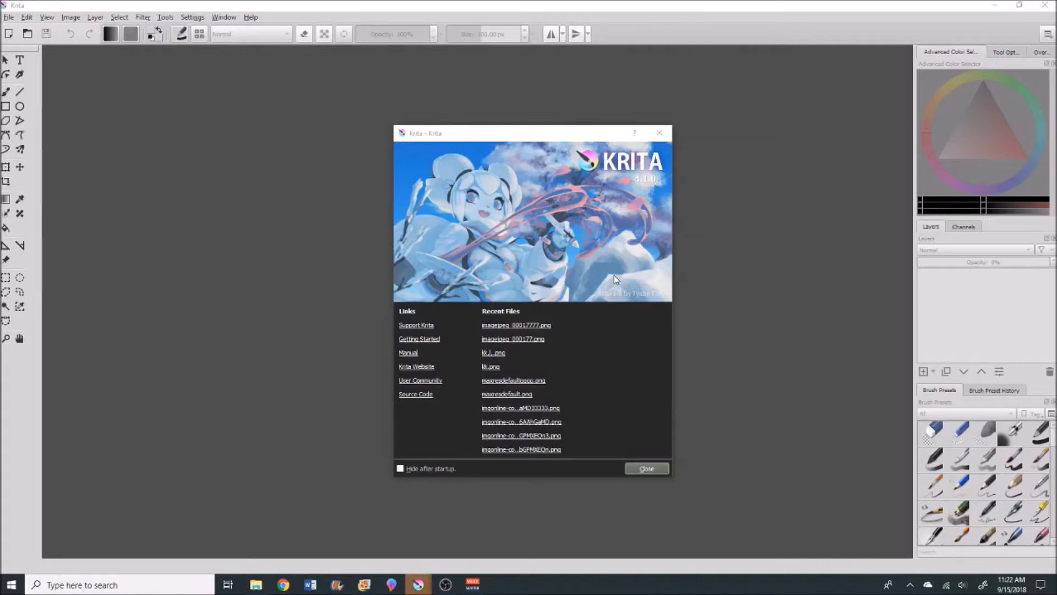
mouse_move(697, 416)
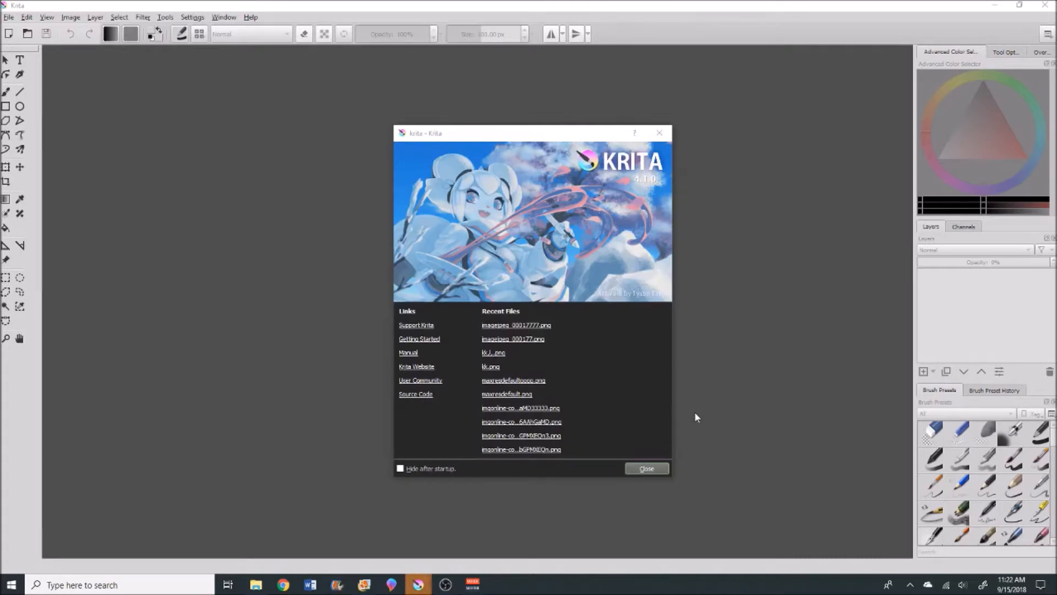
mouse_move(660, 460)
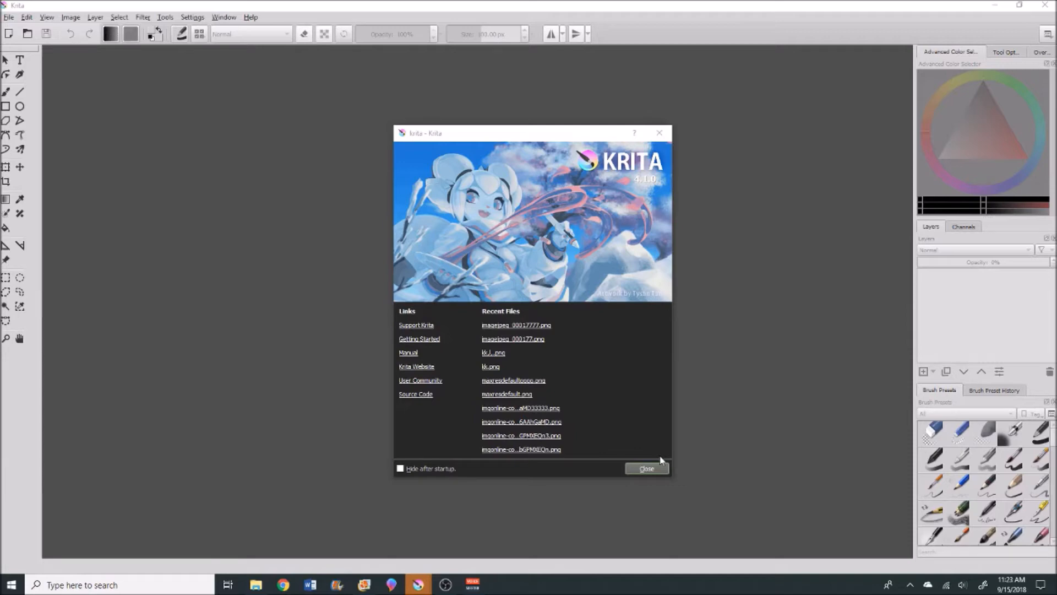
Close Krita's startup welcome screen to leave an empty workspace.
click(9, 16)
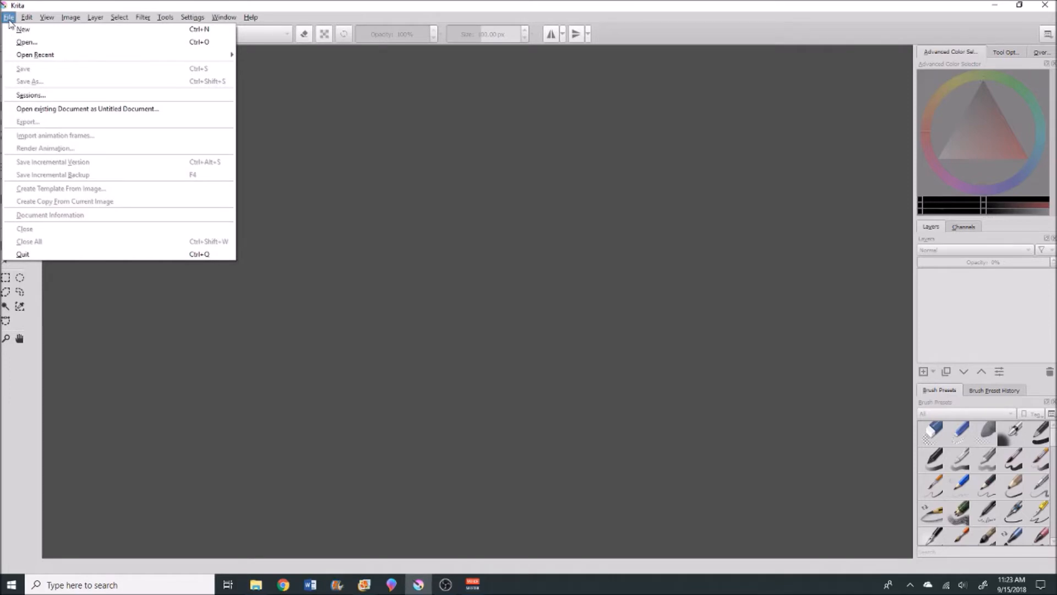
mouse_move(27, 42)
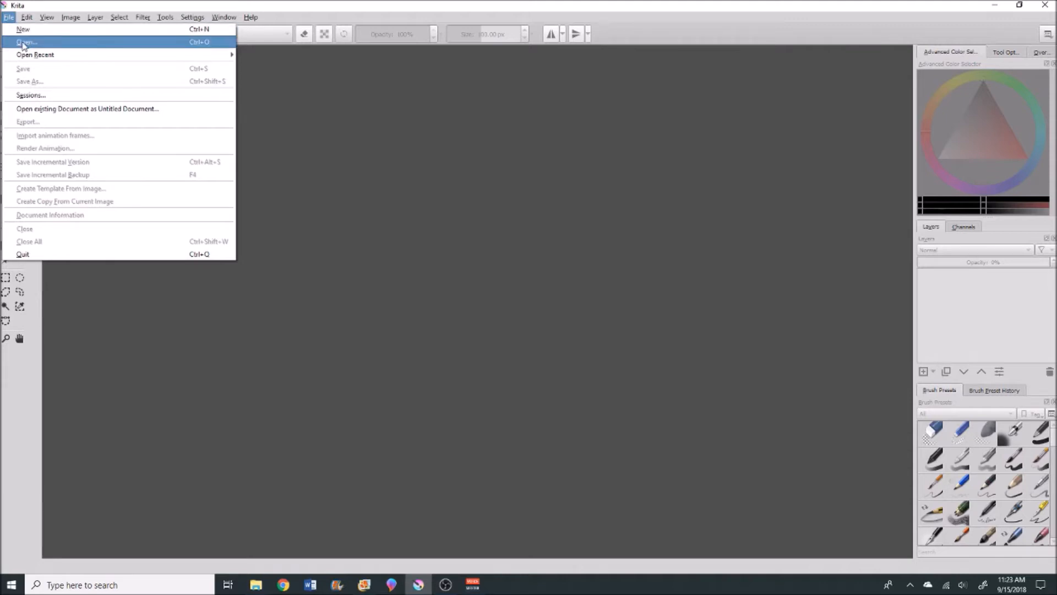
click(26, 42)
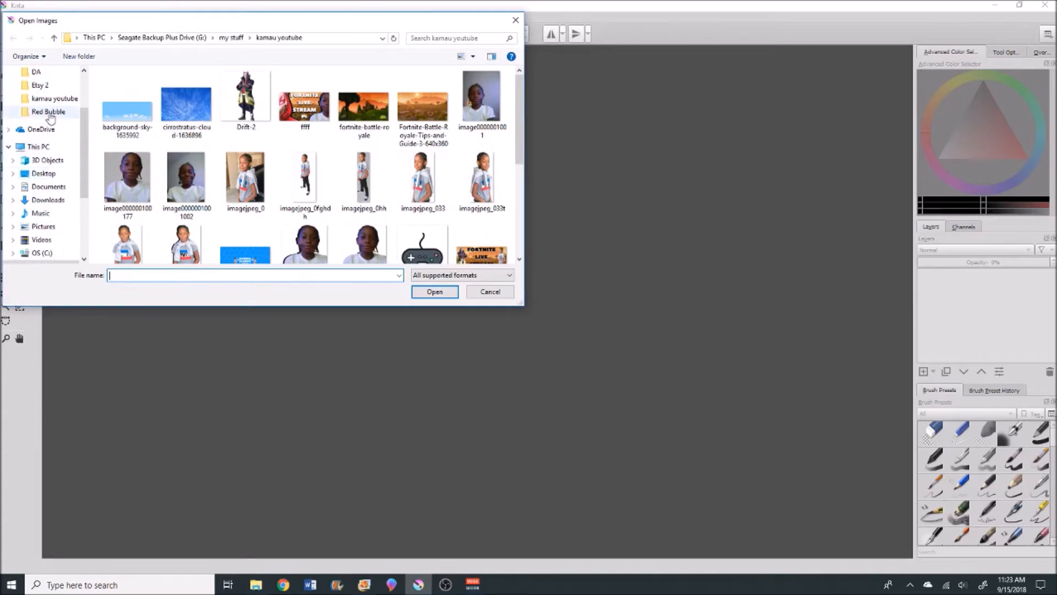
click(49, 112)
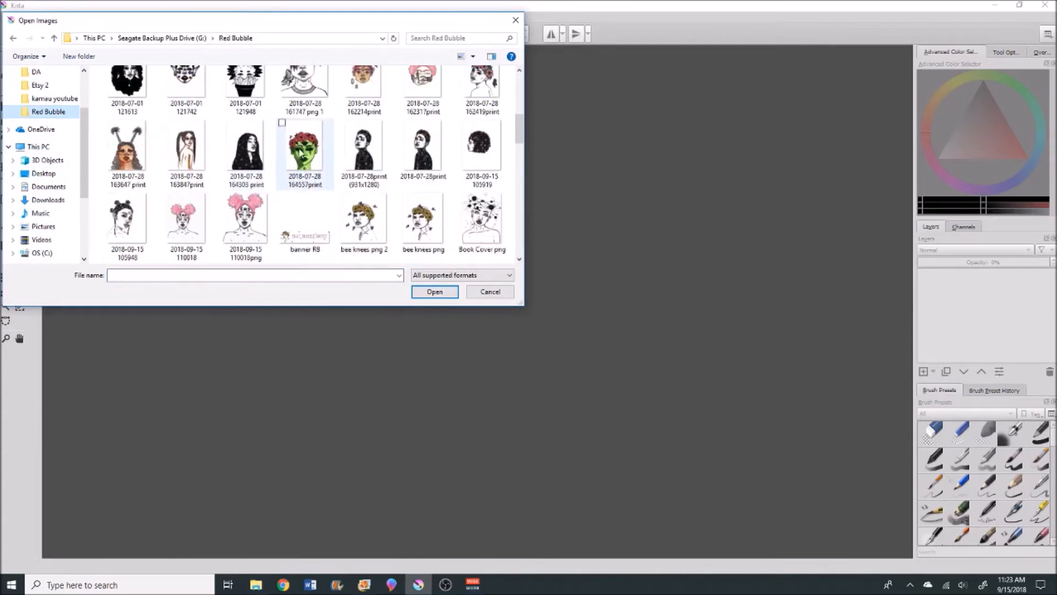
click(244, 219)
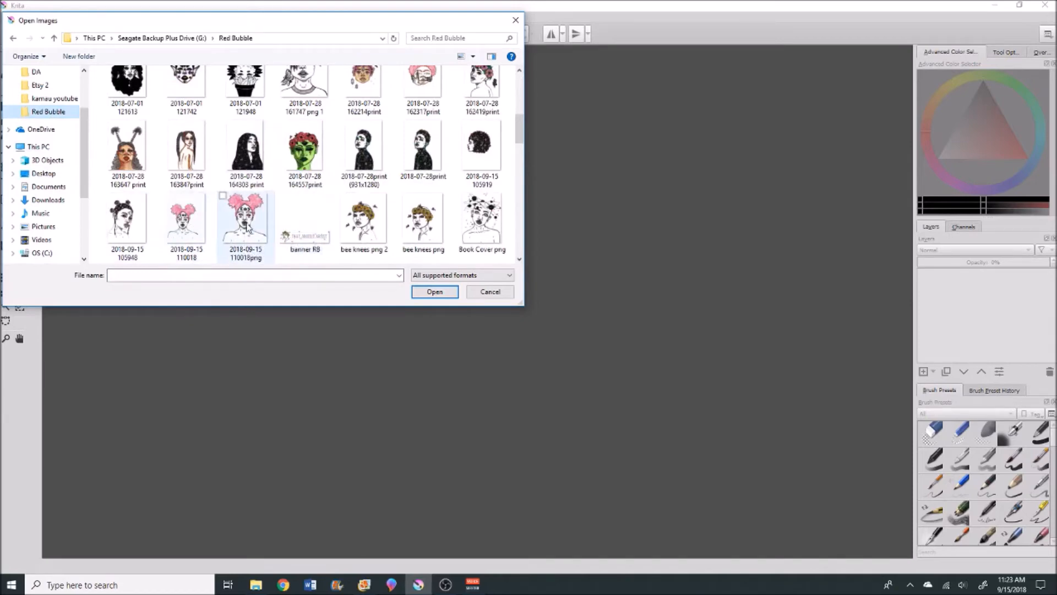
click(490, 291)
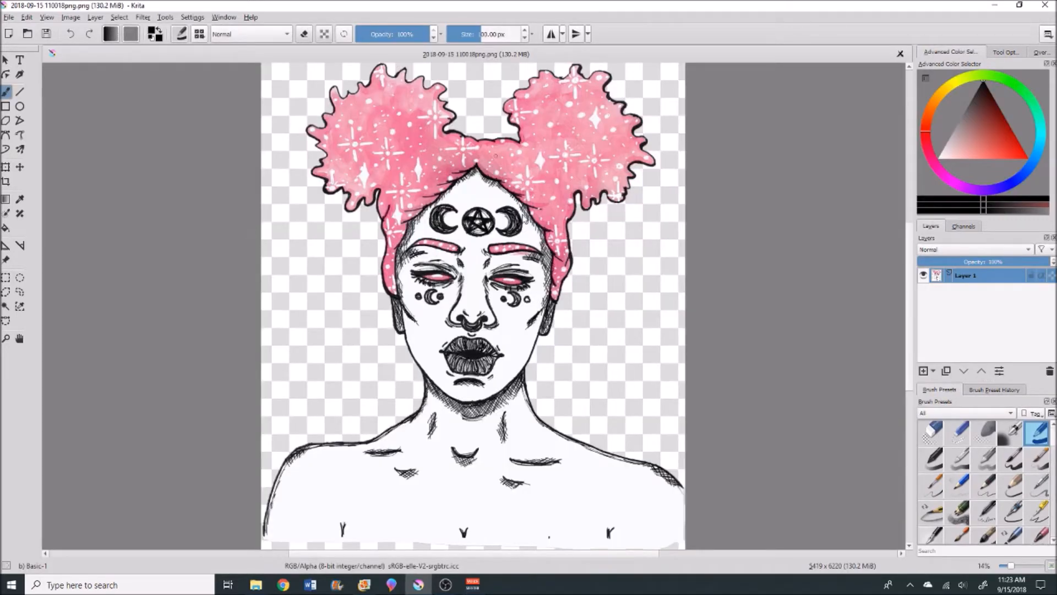
mouse_move(550, 368)
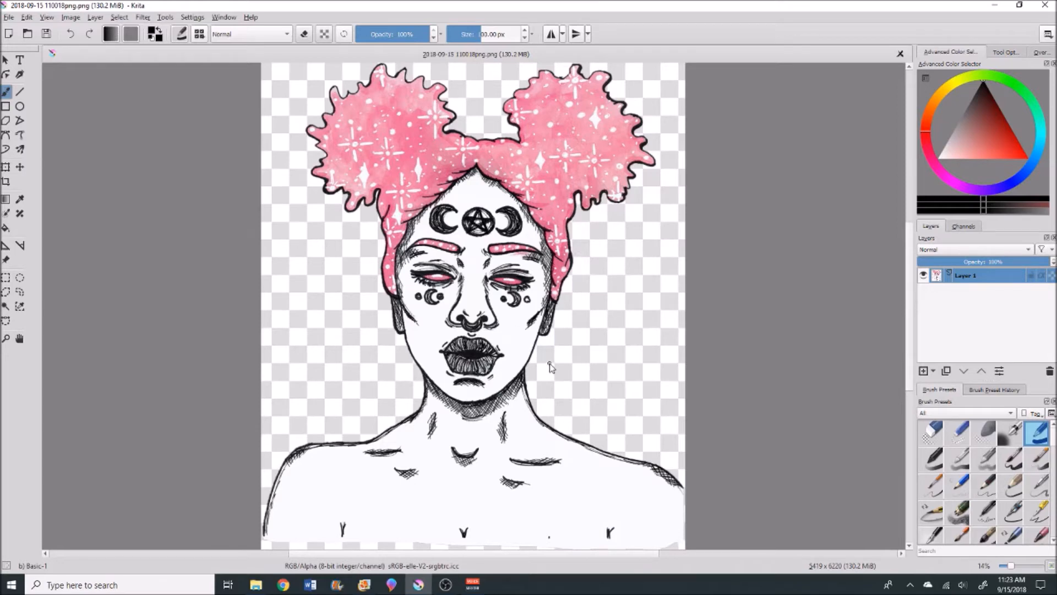
mouse_move(952, 301)
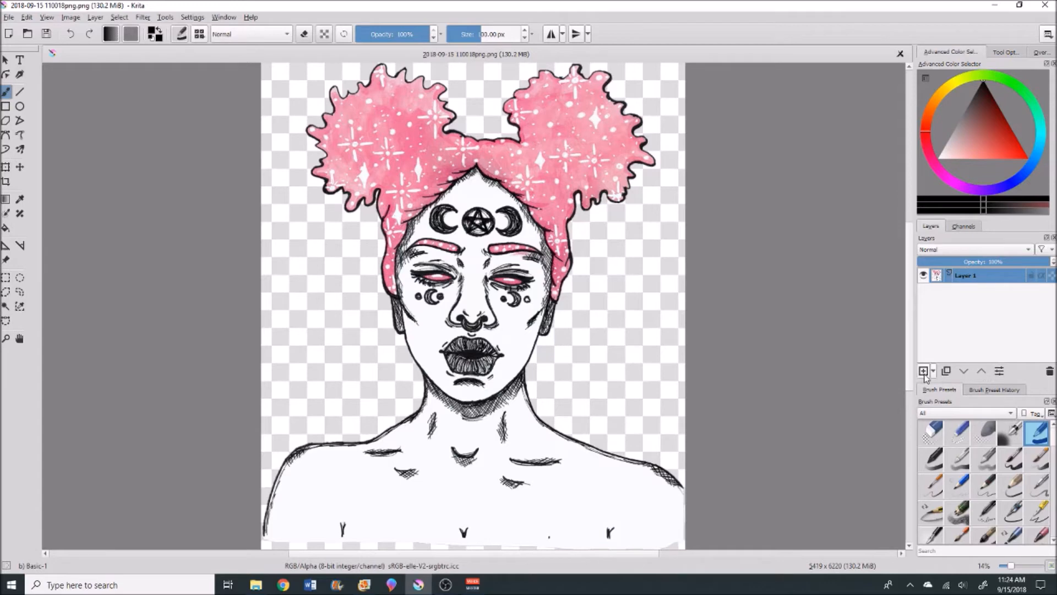
Add an empty Layer 2 above the portrait, glancing at the folder's files and returning.
click(923, 370)
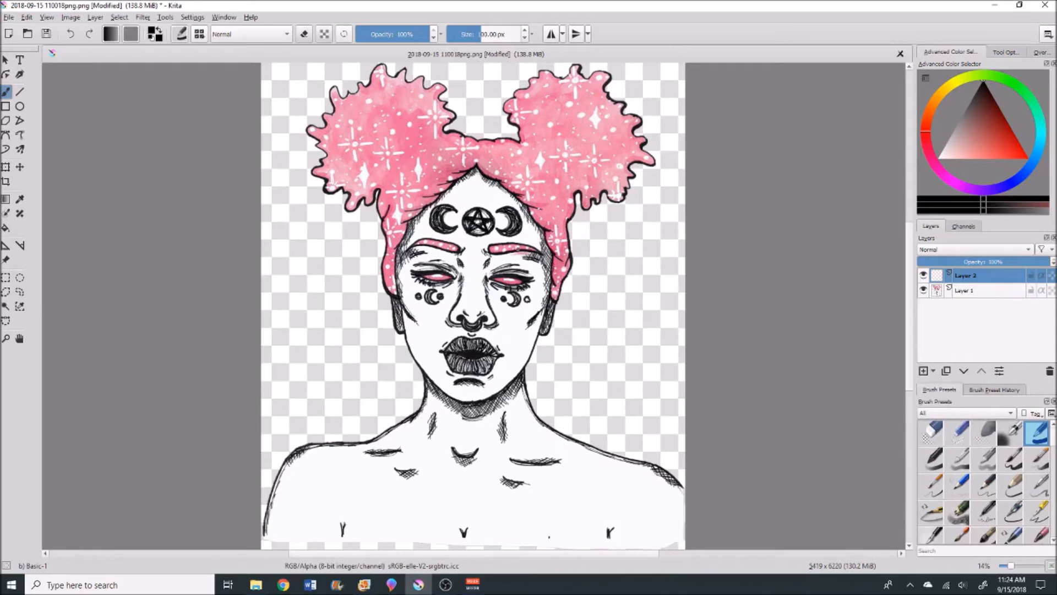
scroll(down, 3)
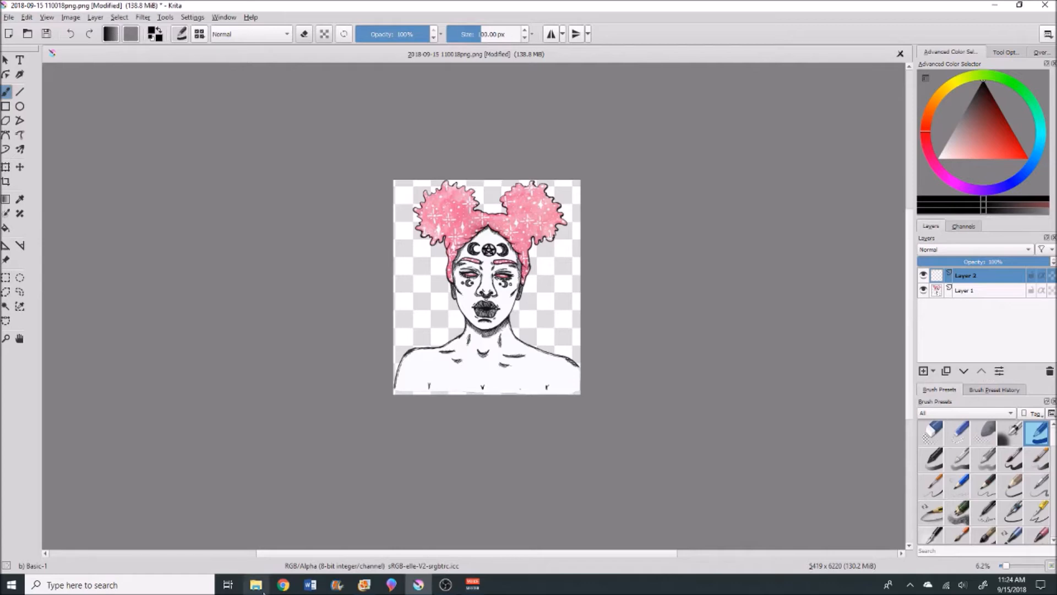
click(255, 584)
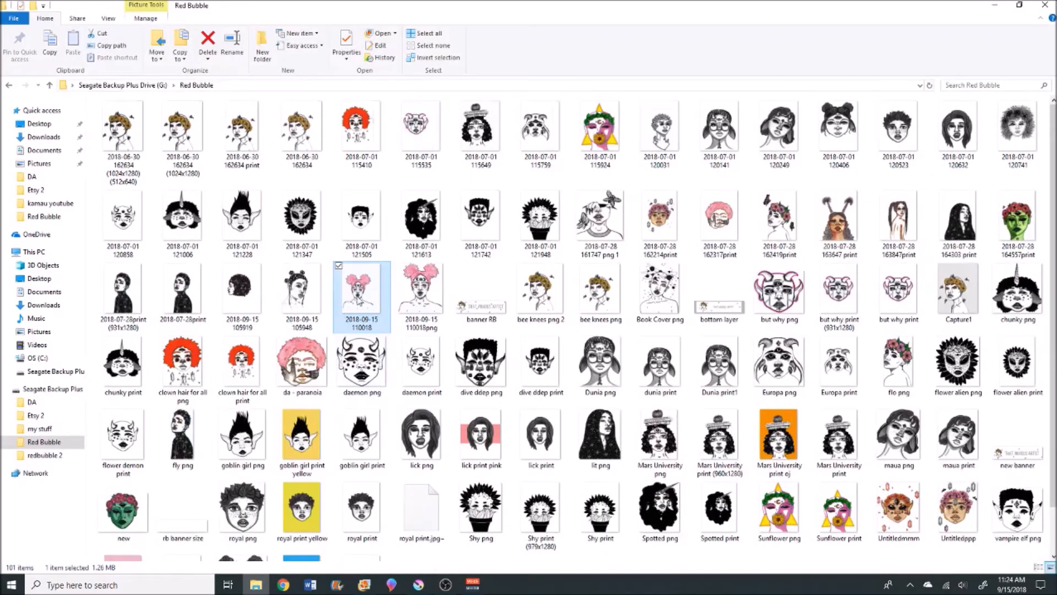
mouse_move(362, 304)
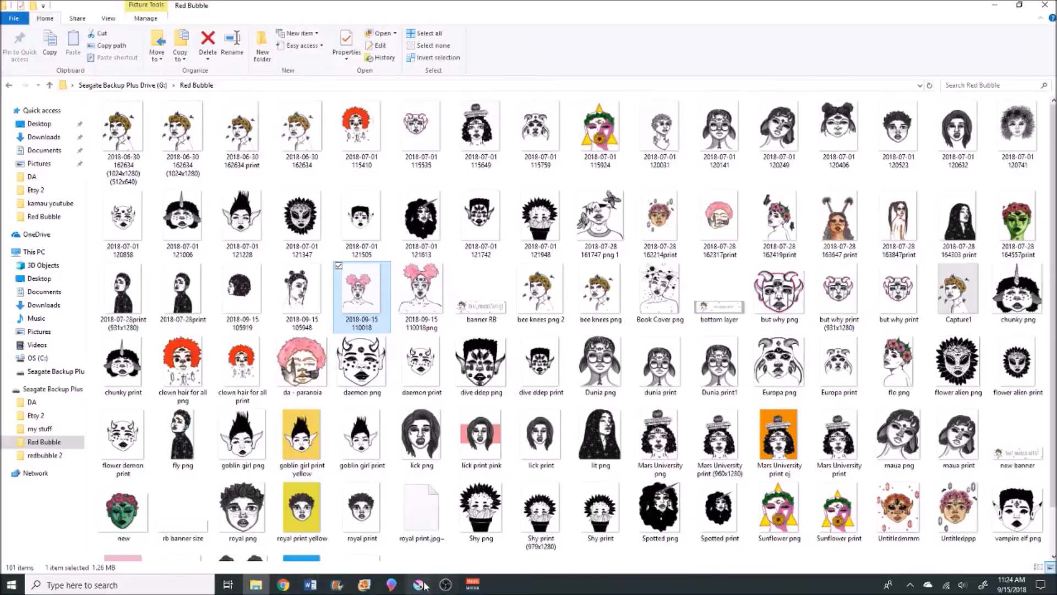
double_click(362, 295)
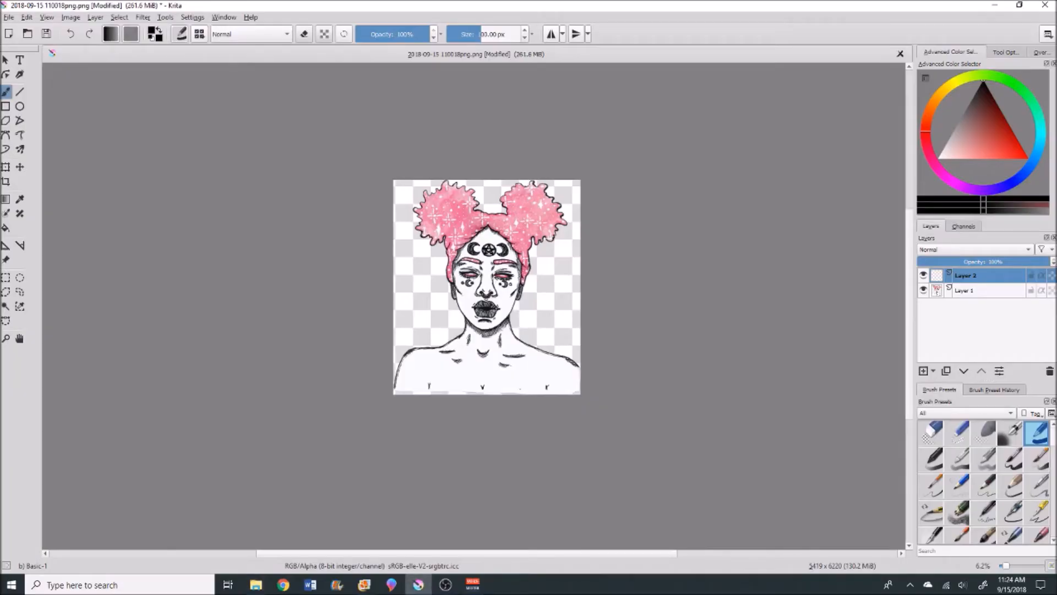
mouse_move(965, 275)
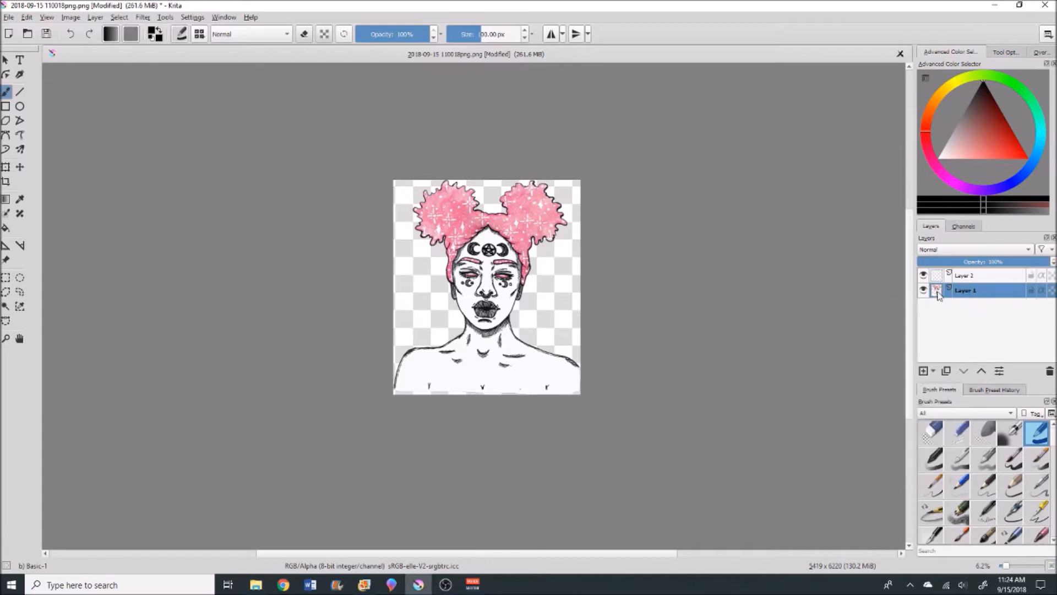
mouse_move(966, 276)
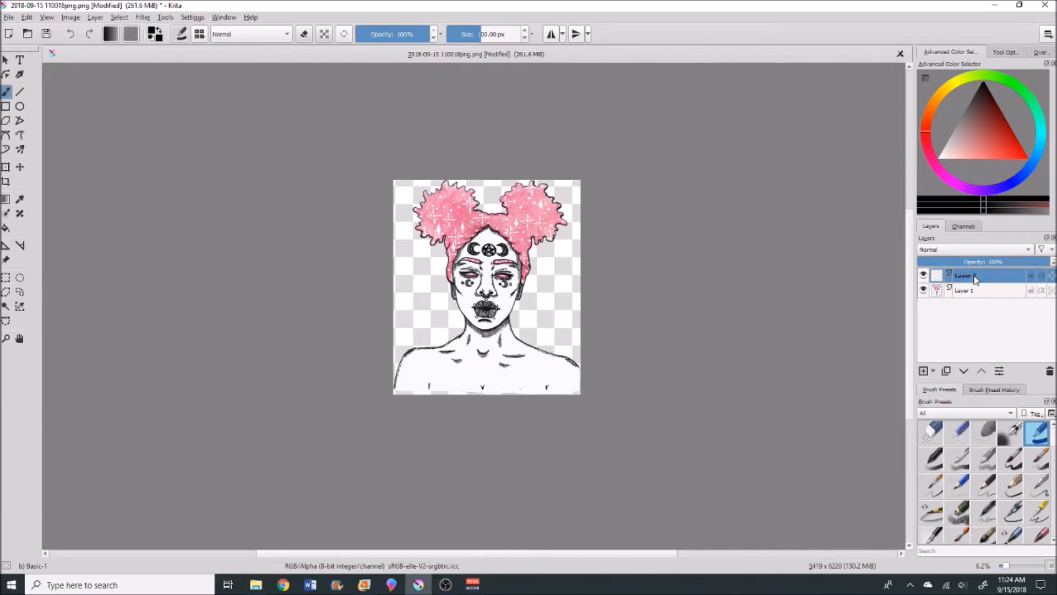
Resize the canvas to 8000 px tall with unconstrained proportions.
click(70, 17)
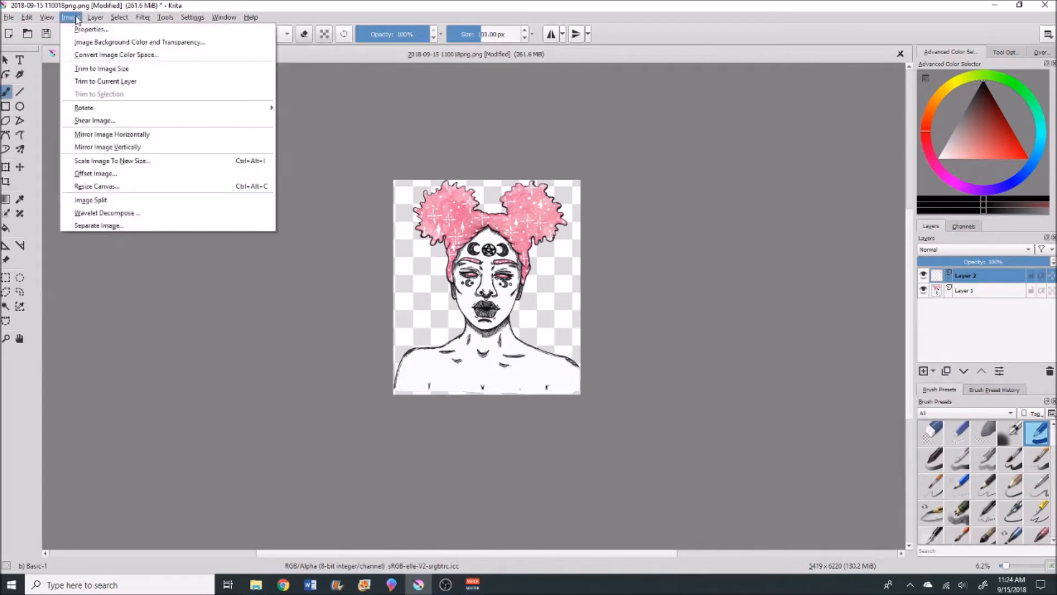
click(97, 186)
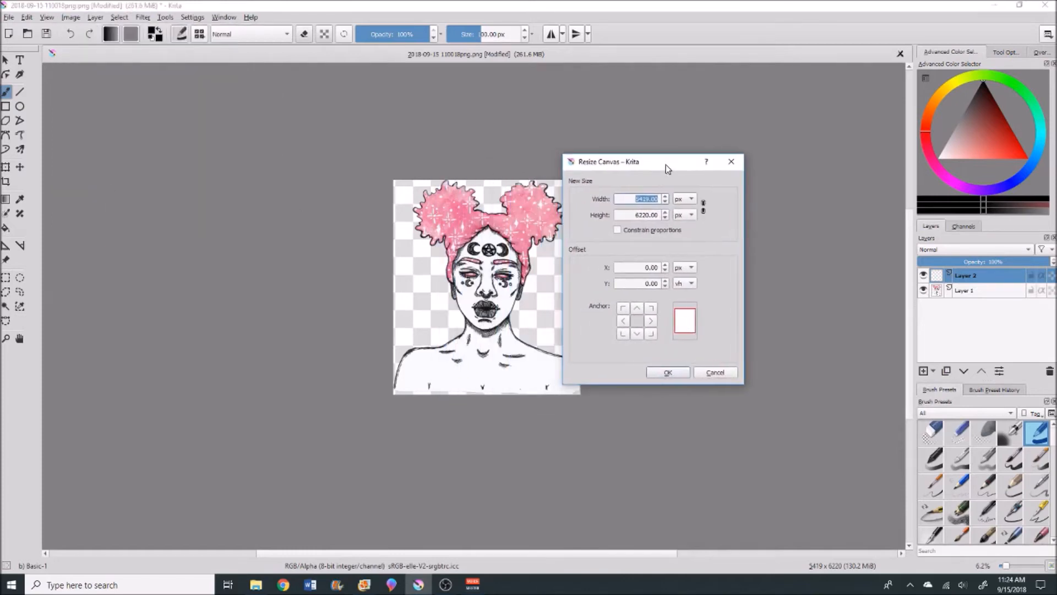
click(644, 198)
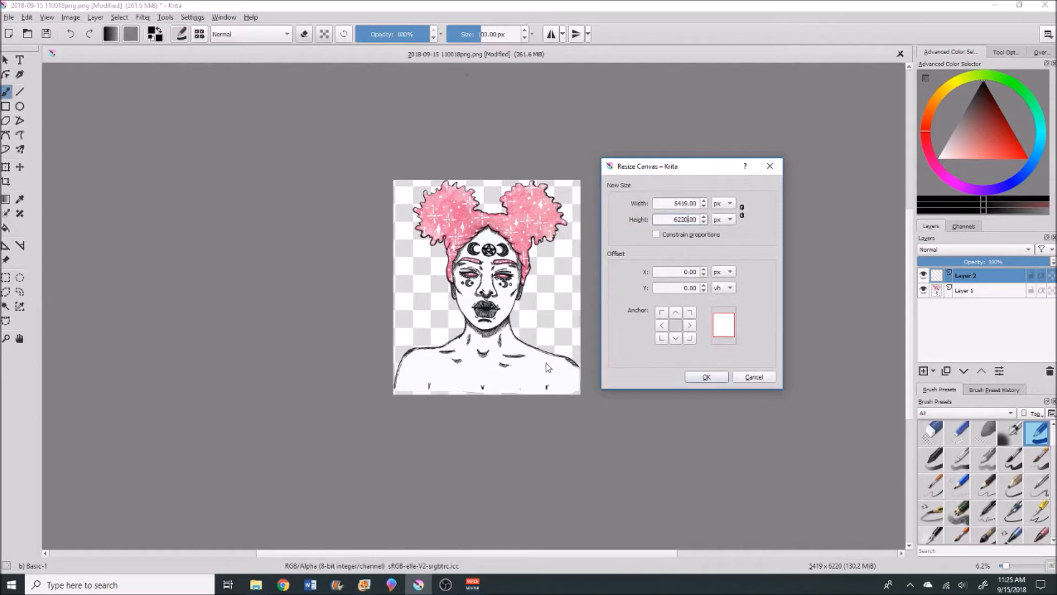
mouse_move(592, 370)
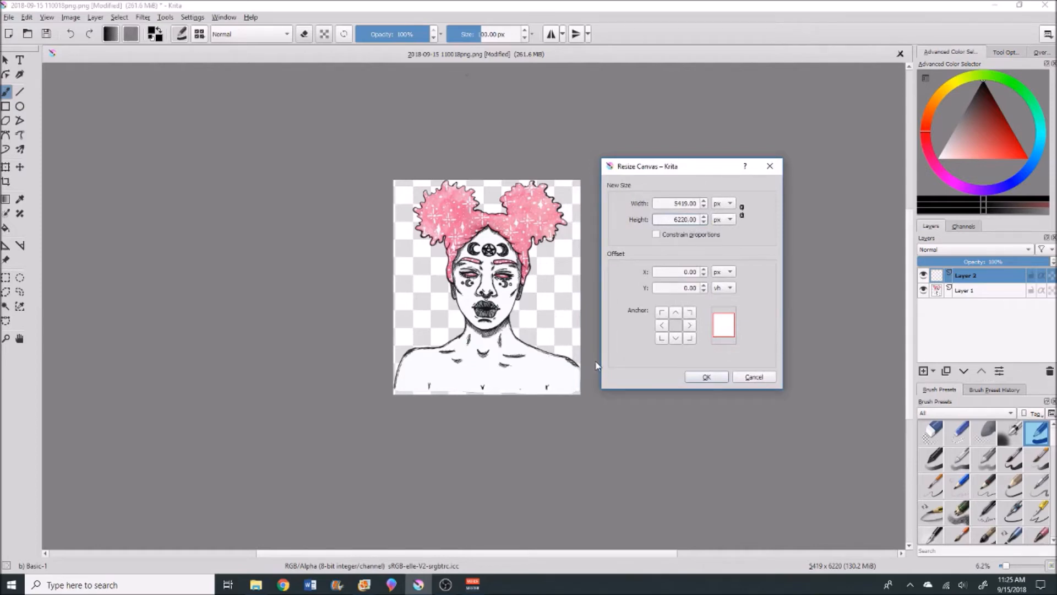
mouse_move(599, 366)
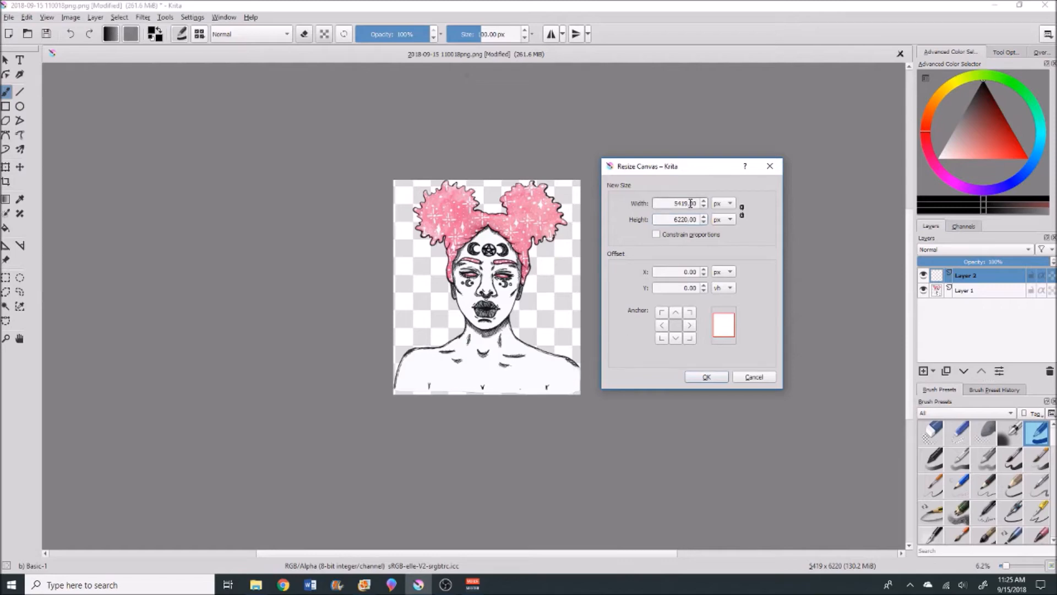
triple_click(677, 218)
text(8000)
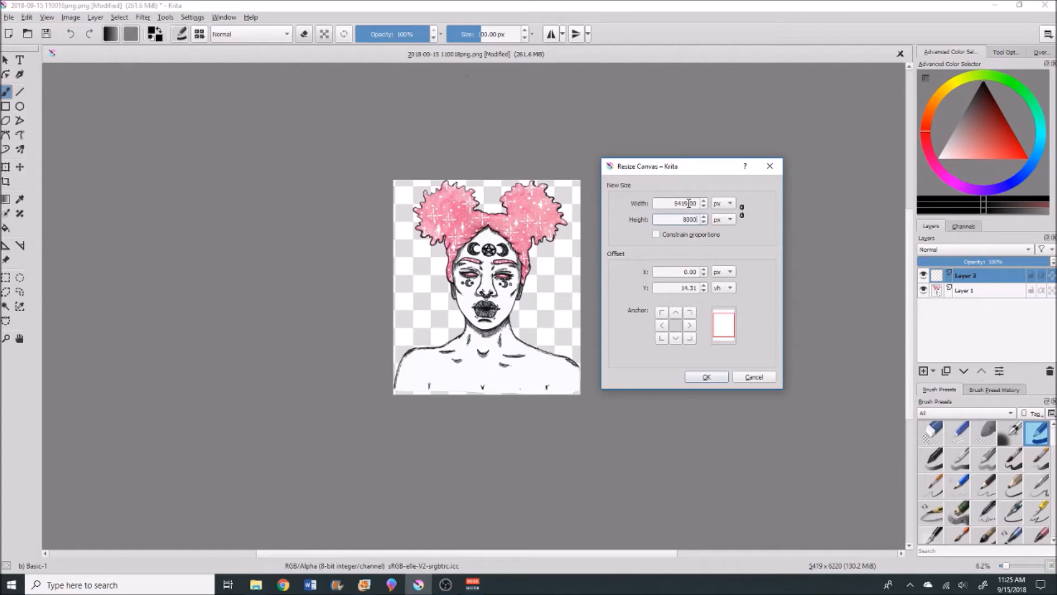
triple_click(679, 203)
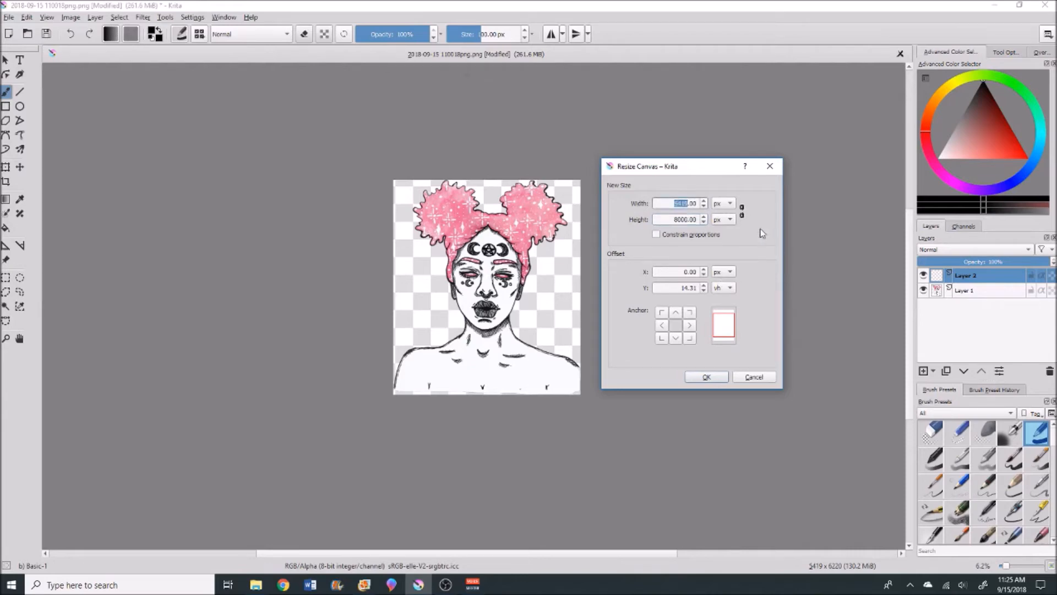
mouse_move(707, 387)
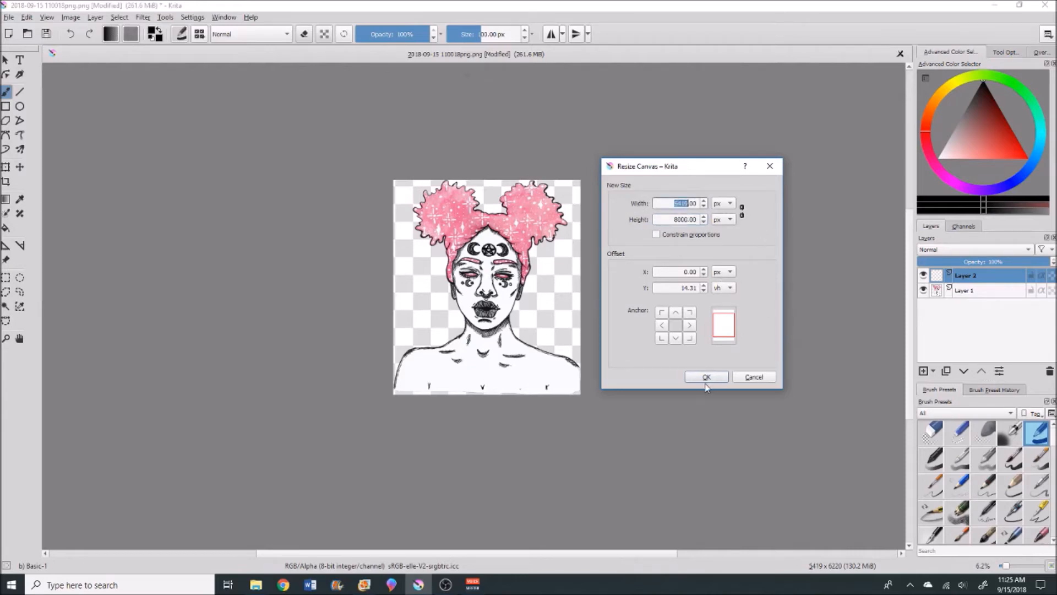
click(706, 377)
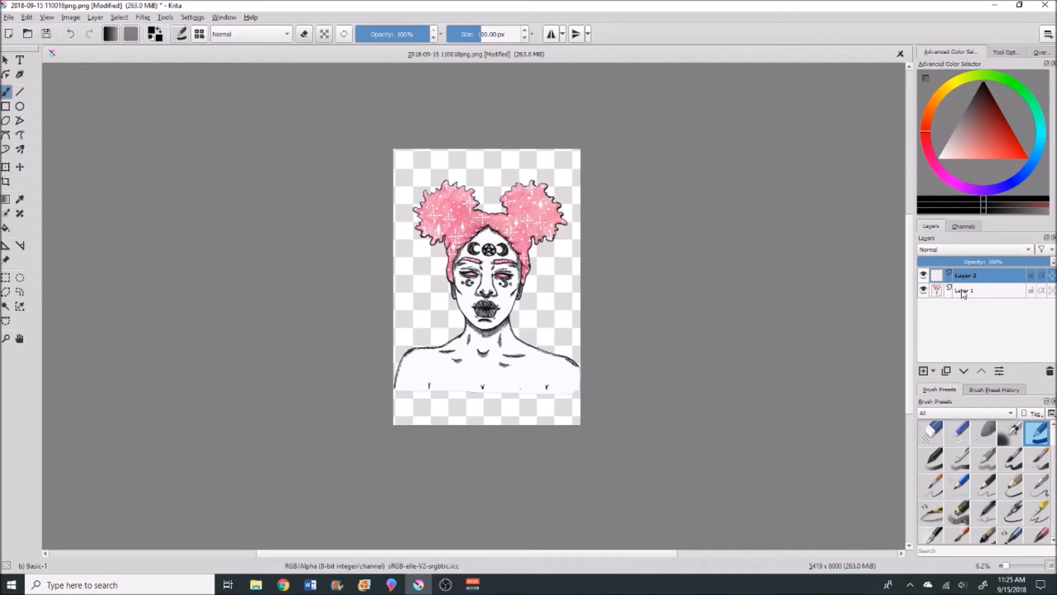
Move the Layer 1 portrait lower, then select Layer 2 with the brush tool ready.
click(965, 290)
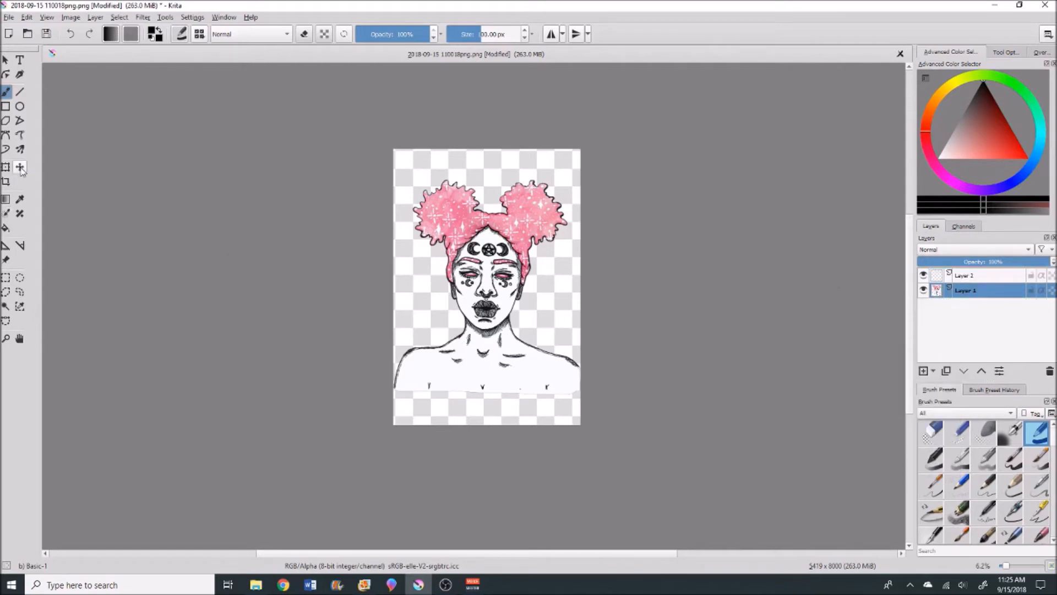
mouse_move(19, 166)
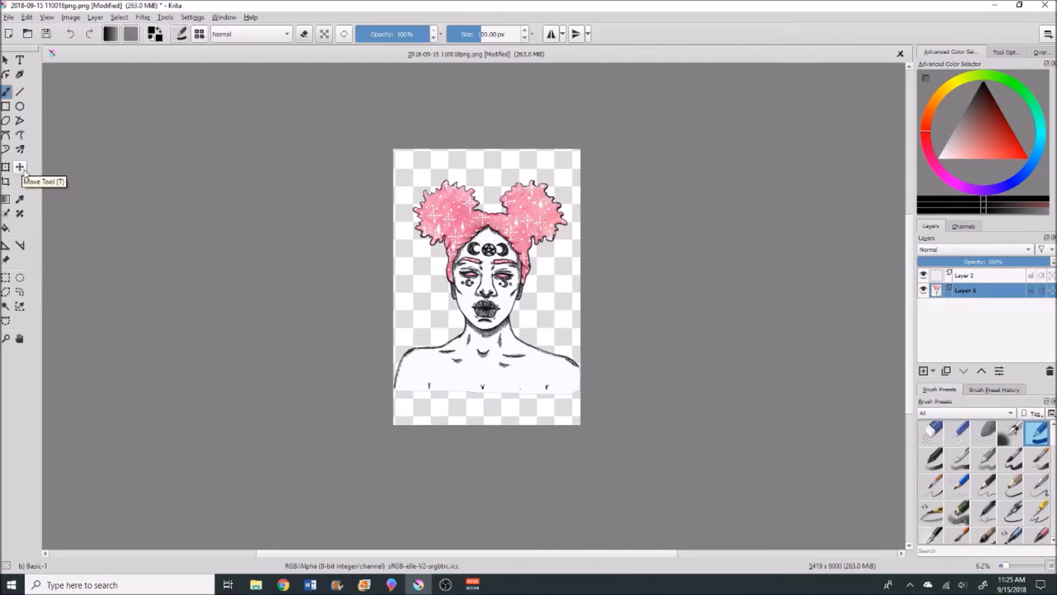
click(19, 167)
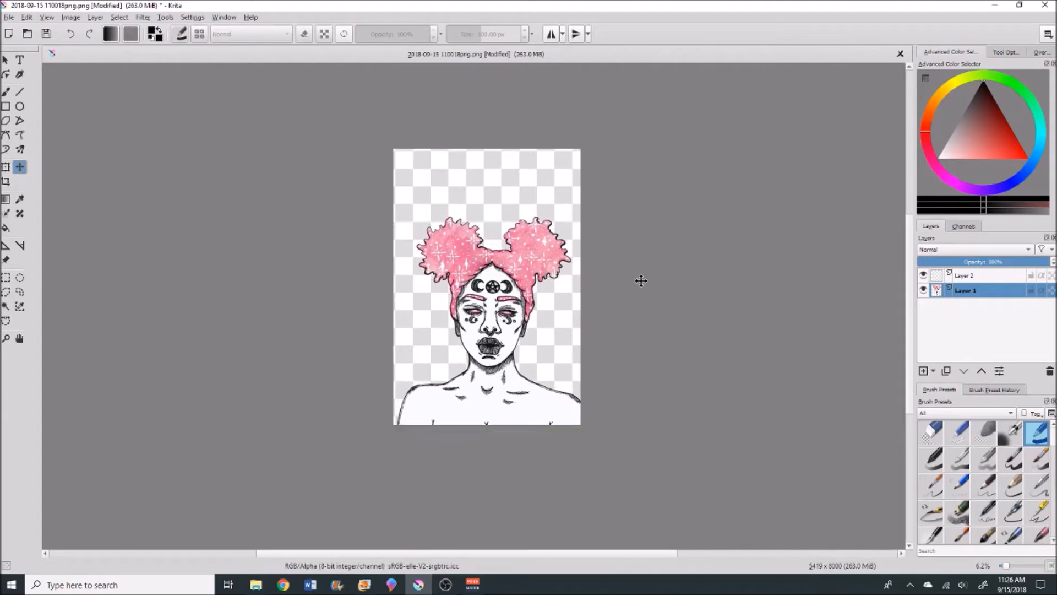
mouse_move(578, 164)
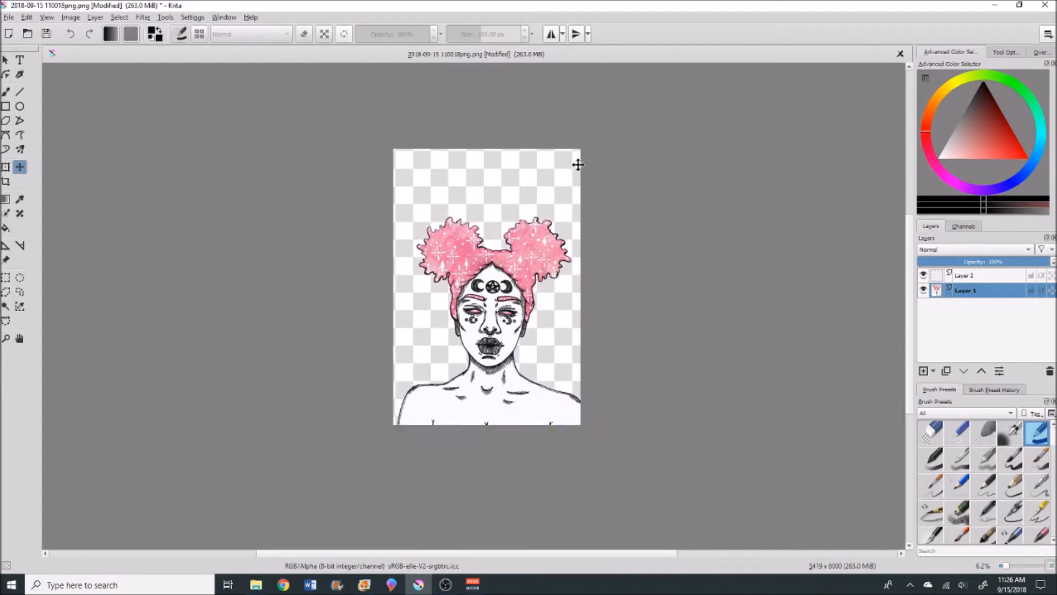
mouse_move(436, 152)
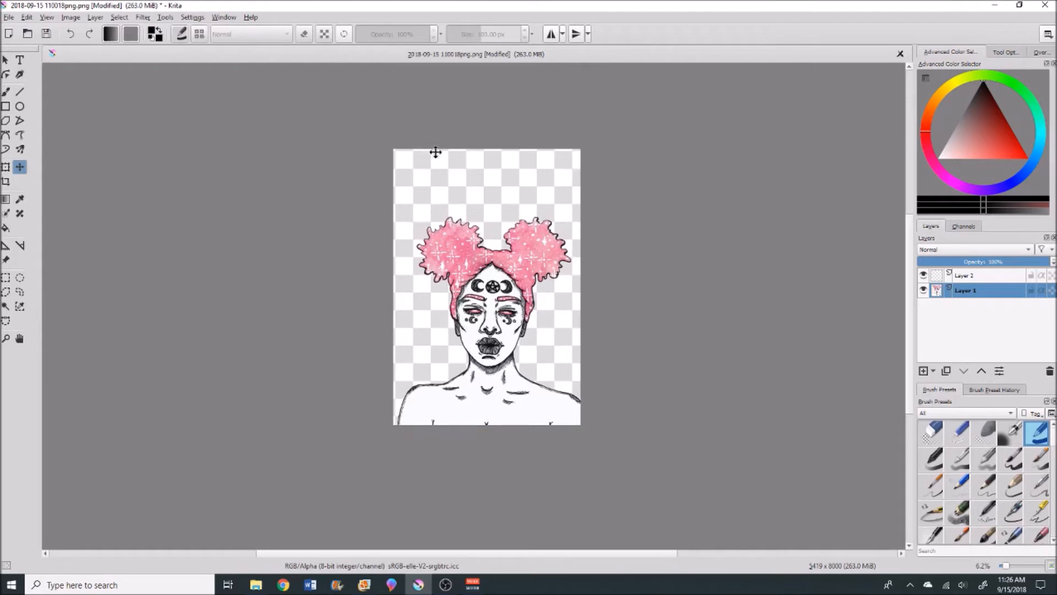
mouse_move(537, 190)
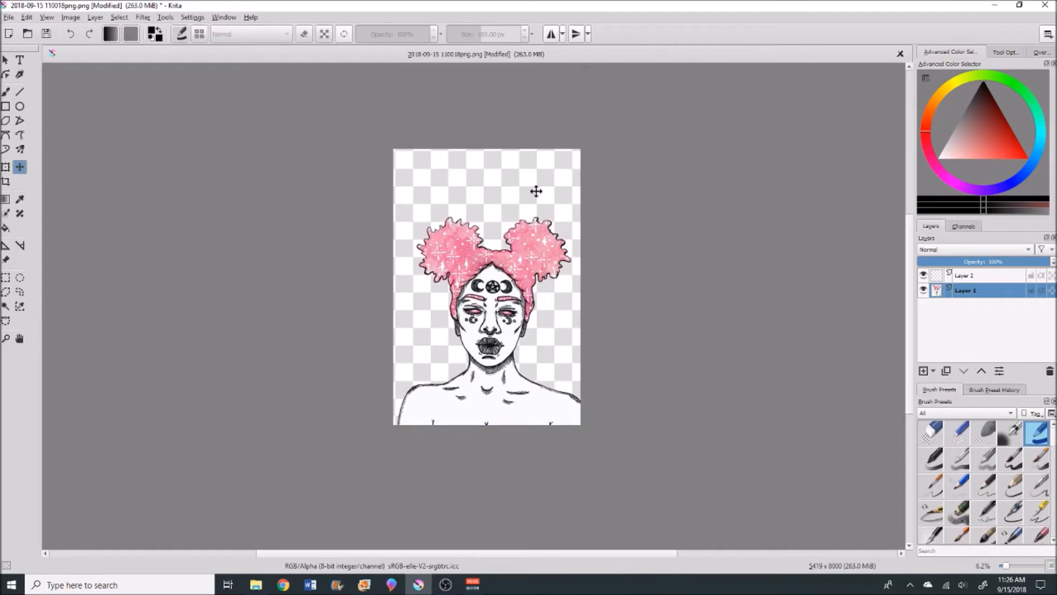
mouse_move(508, 260)
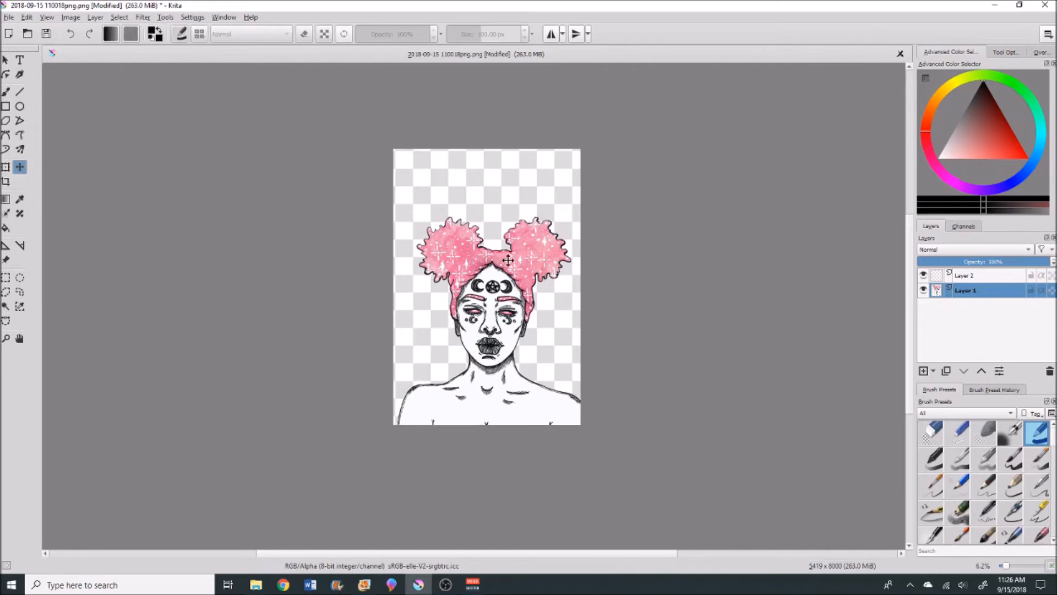
click(966, 275)
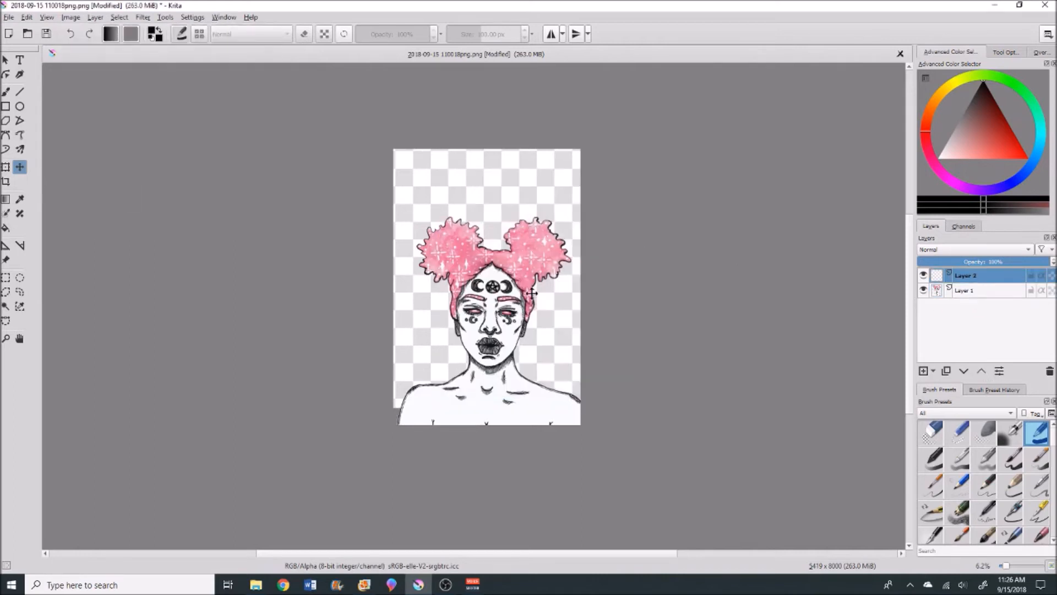
click(966, 290)
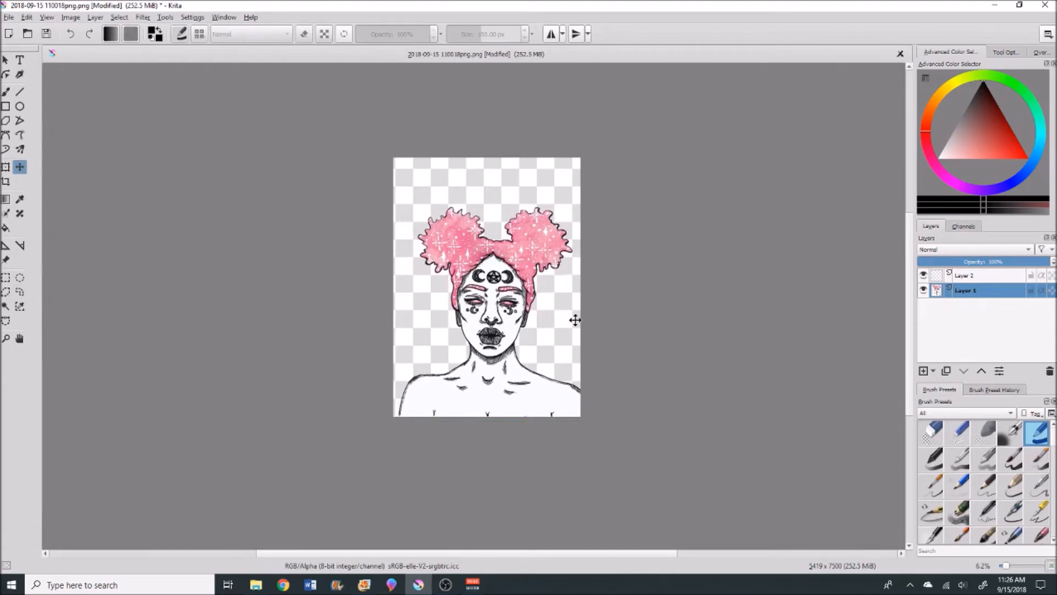
mouse_move(519, 304)
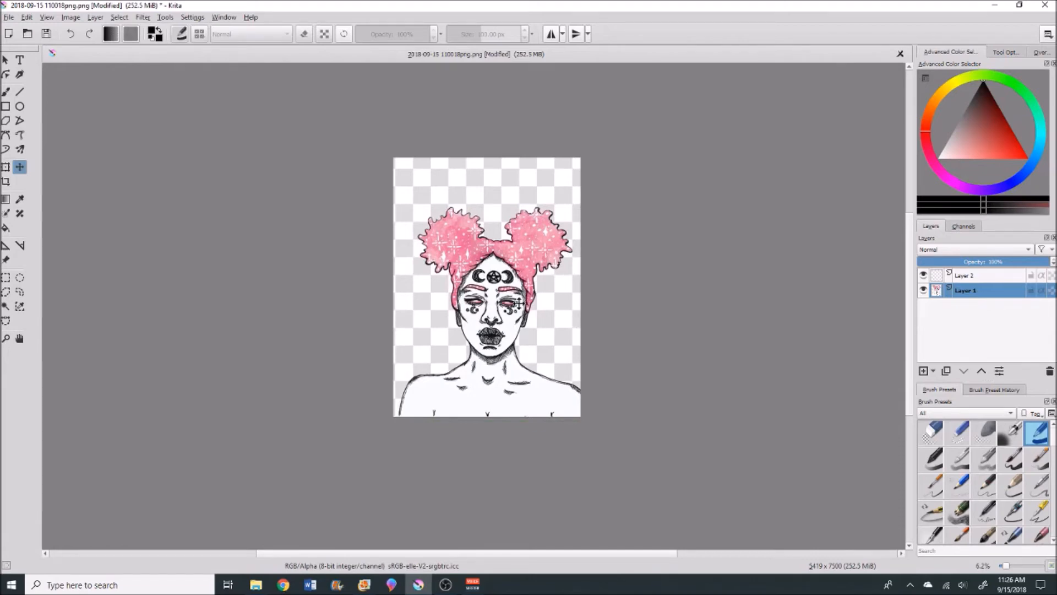
mouse_move(782, 285)
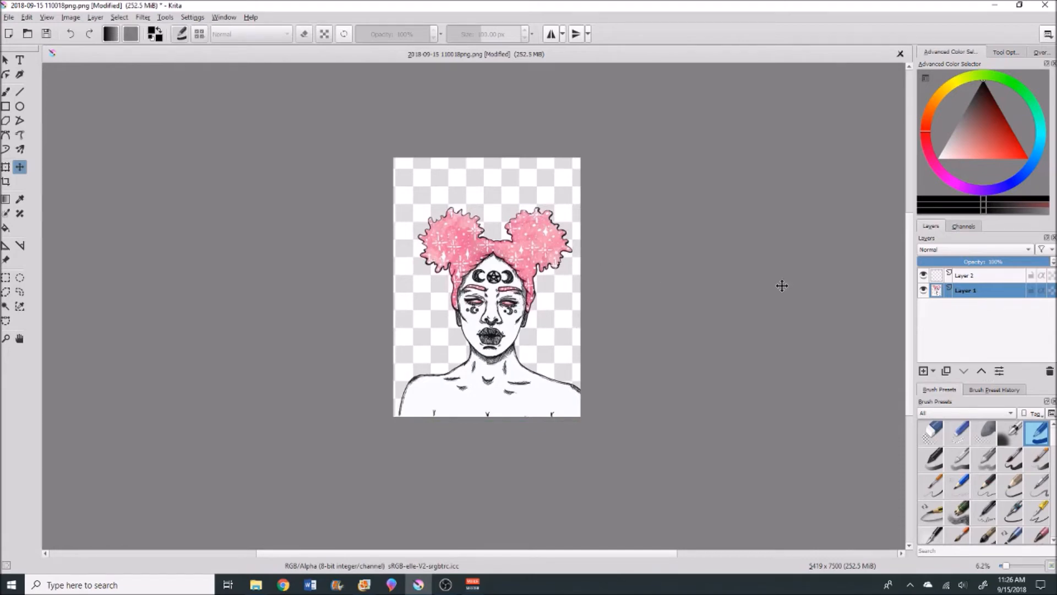
click(966, 274)
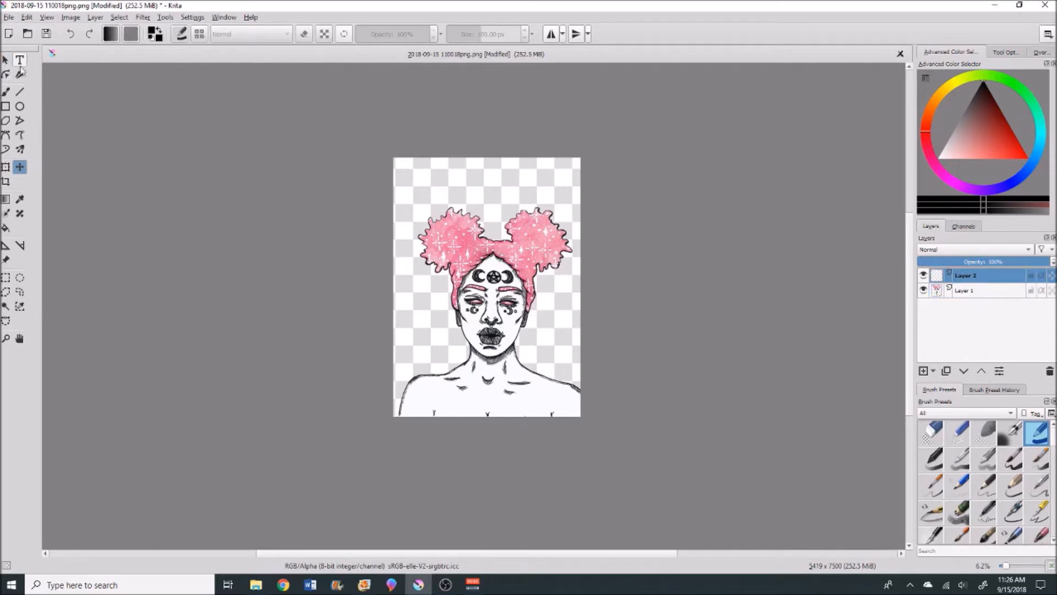
click(7, 92)
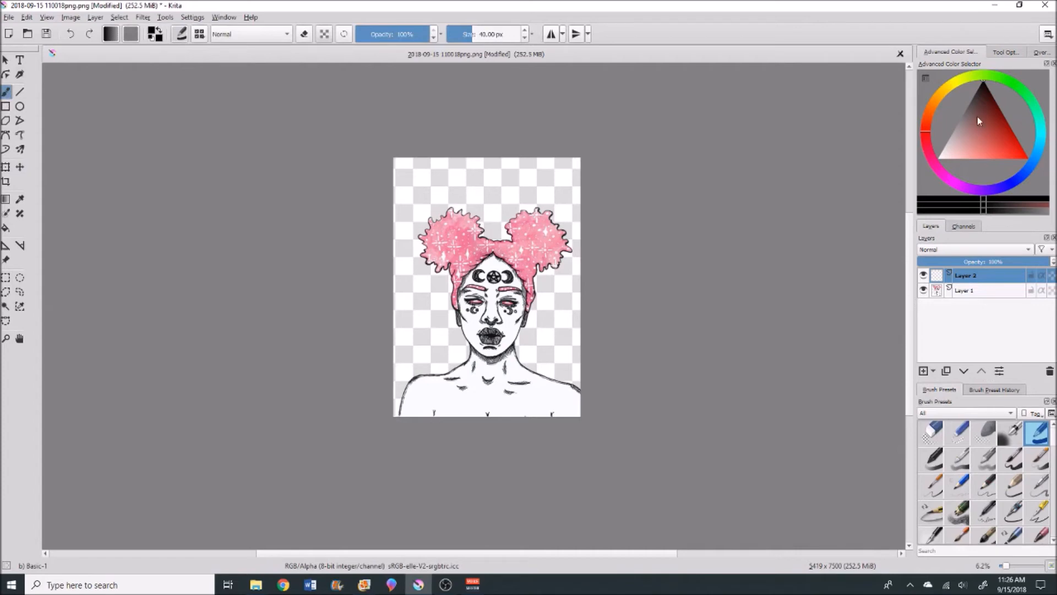
mouse_move(1041, 133)
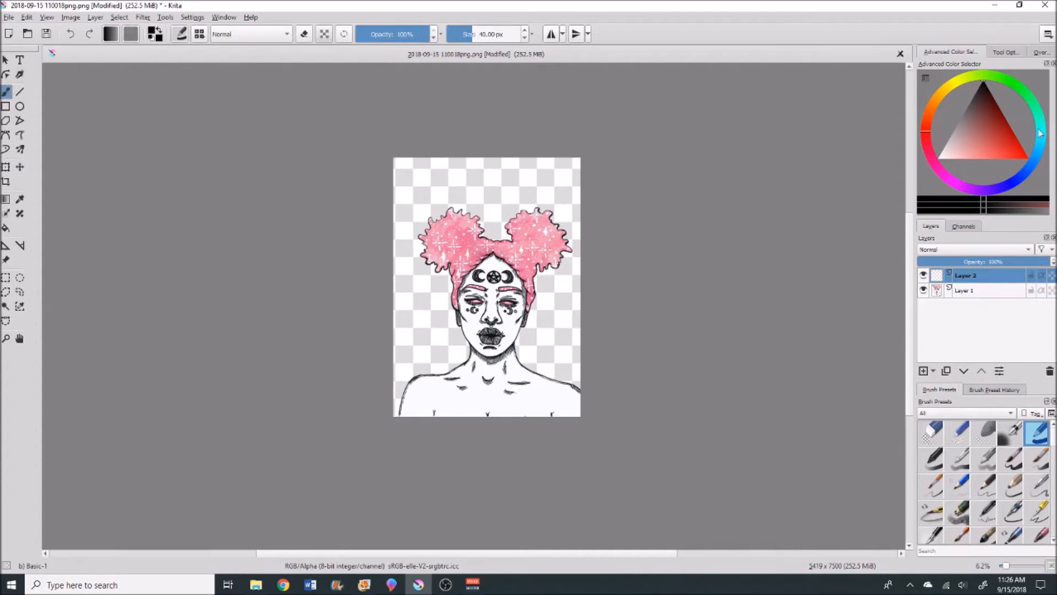
Choose white as the painting colour with the brush enlarged to 1000 px.
click(980, 103)
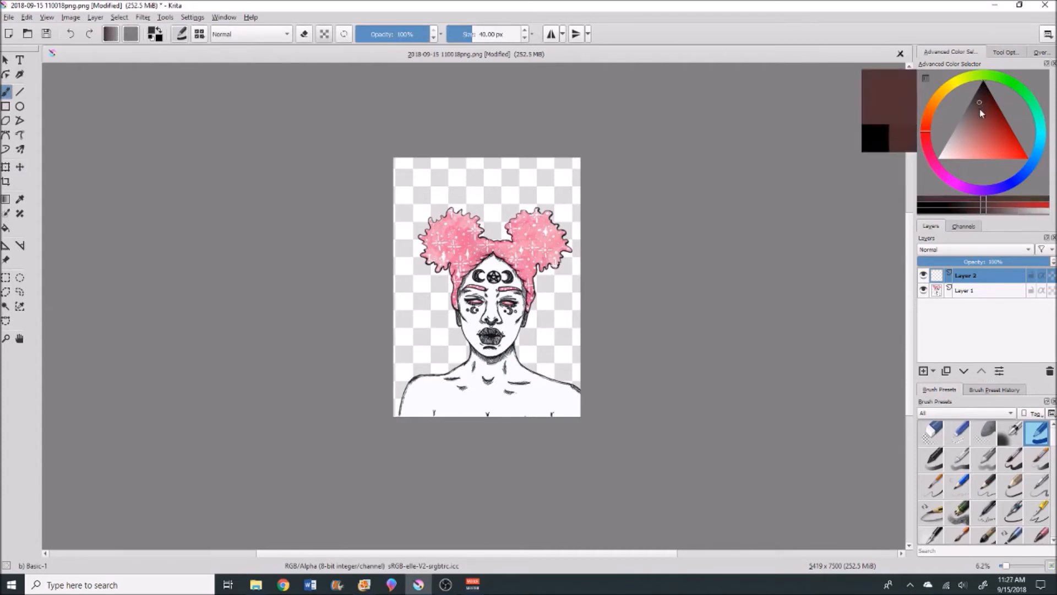
click(937, 161)
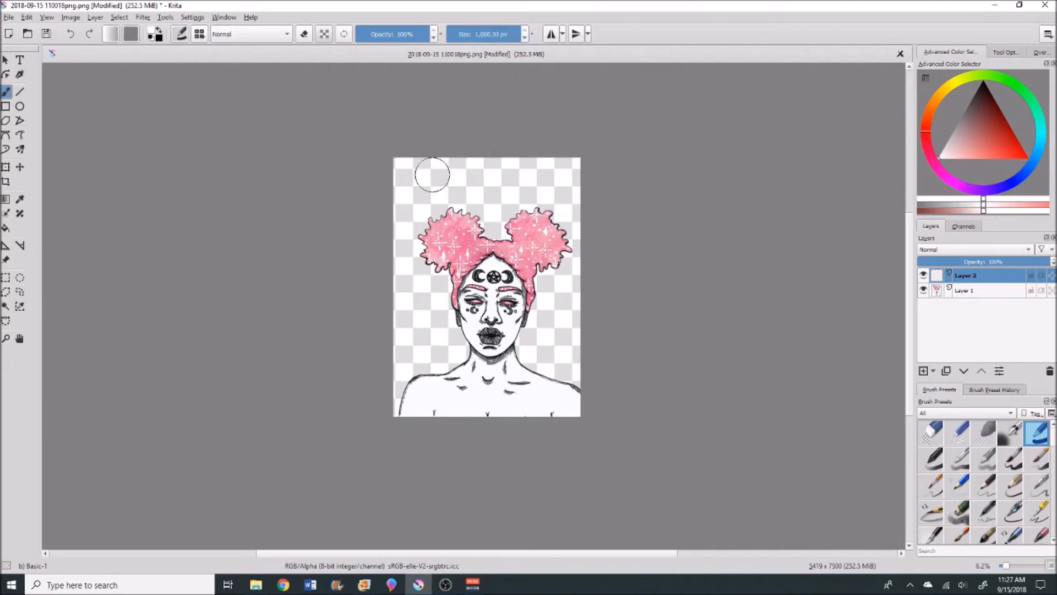
mouse_move(430, 350)
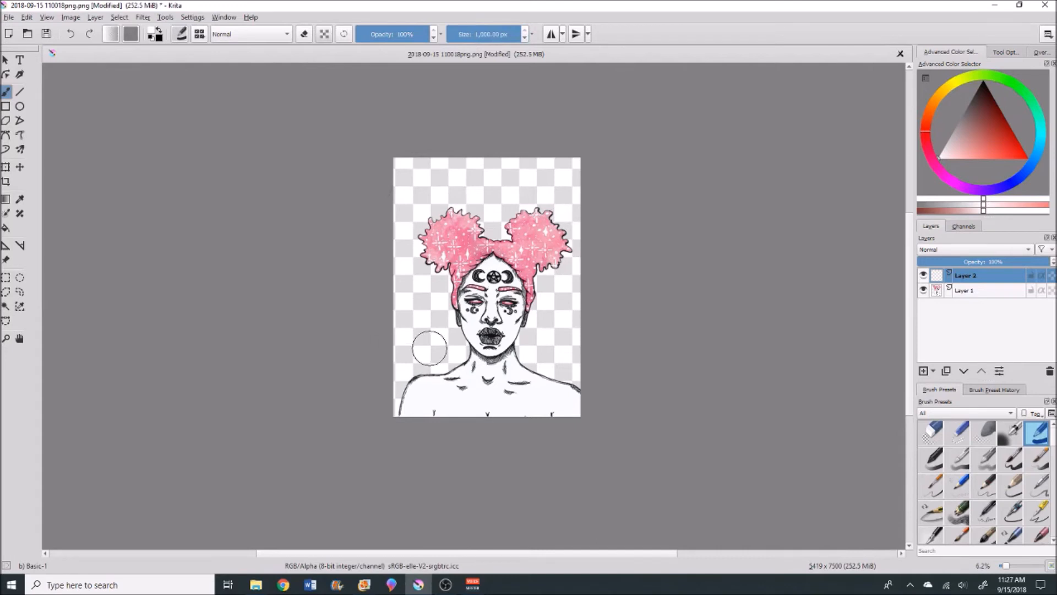
mouse_move(437, 317)
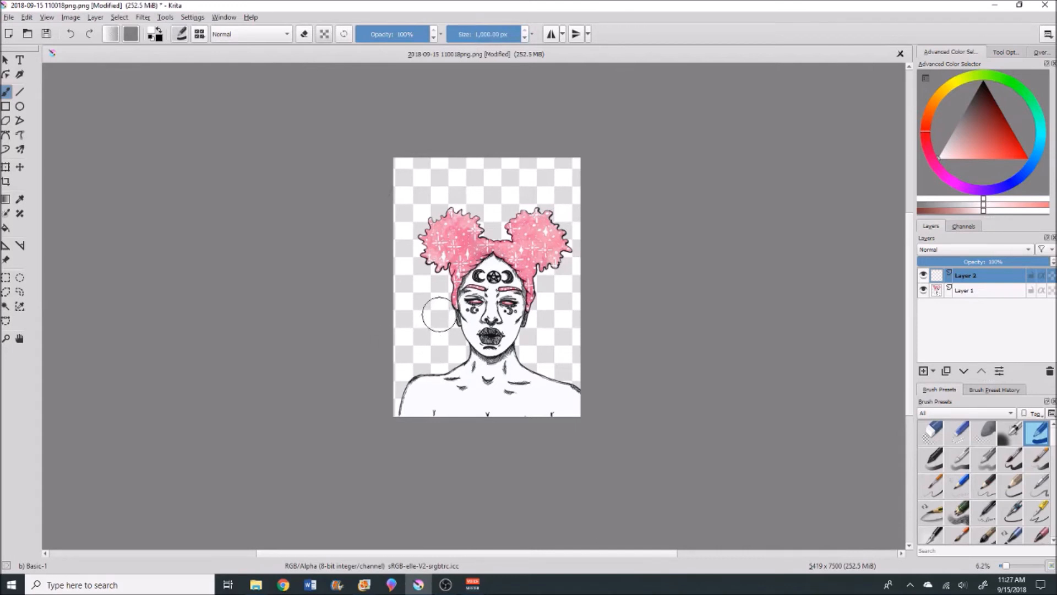
click(966, 290)
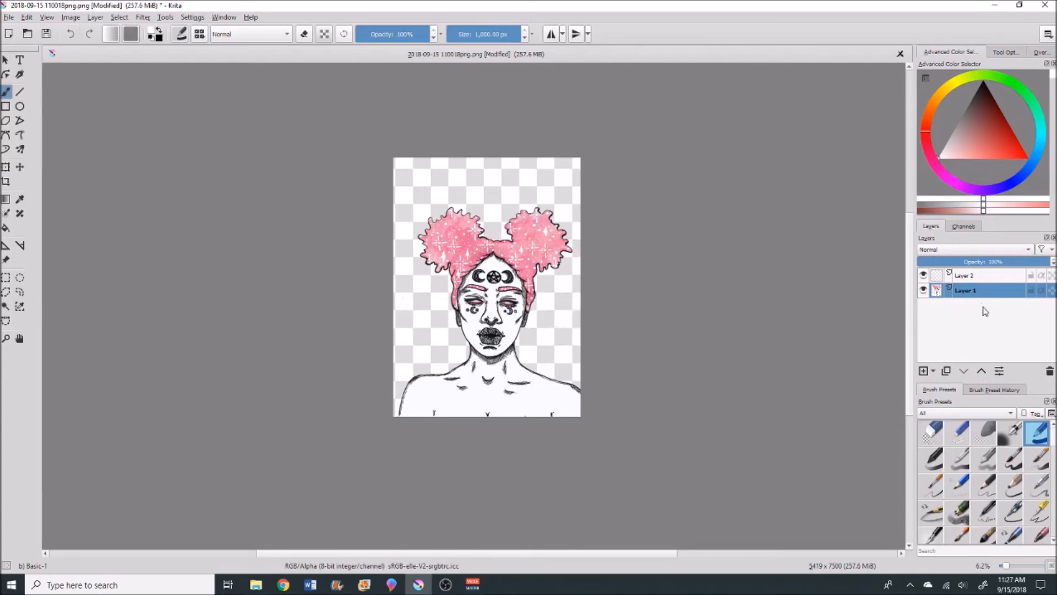
Paint a white band across the top of the canvas on Layer 2.
click(966, 276)
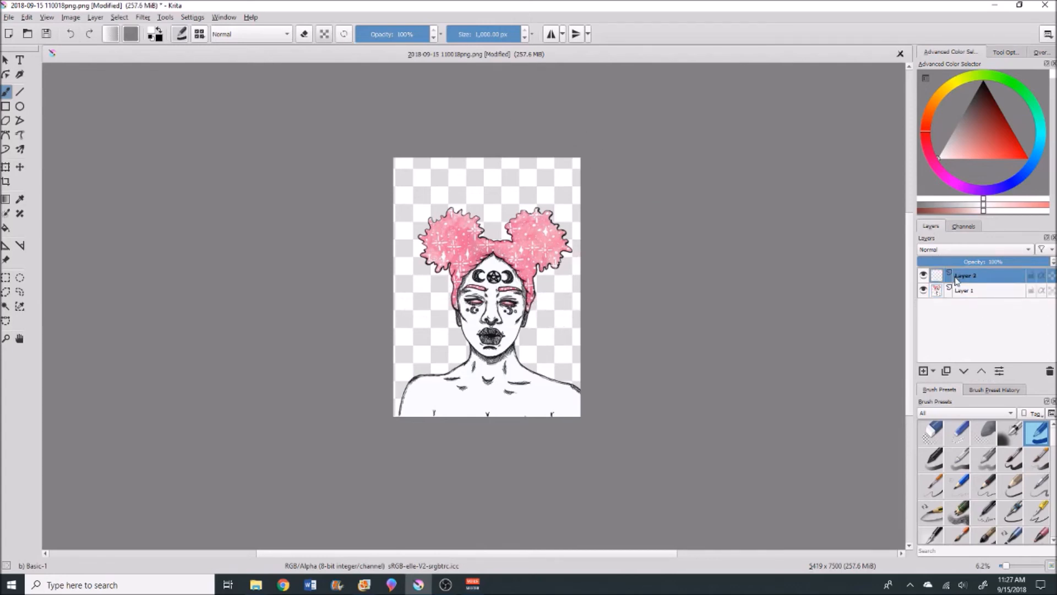
mouse_move(415, 173)
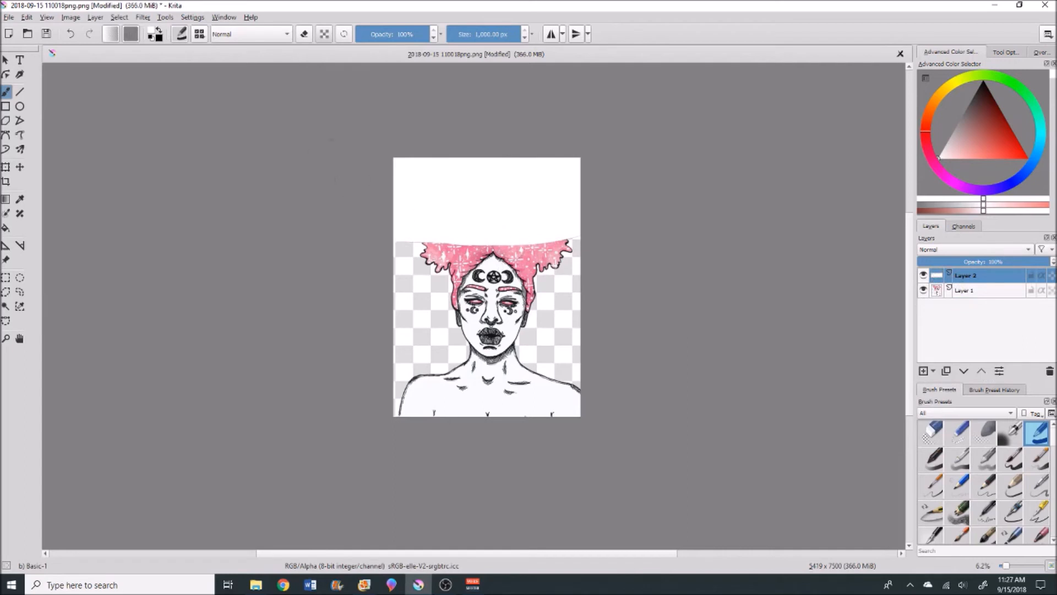
mouse_move(77, 37)
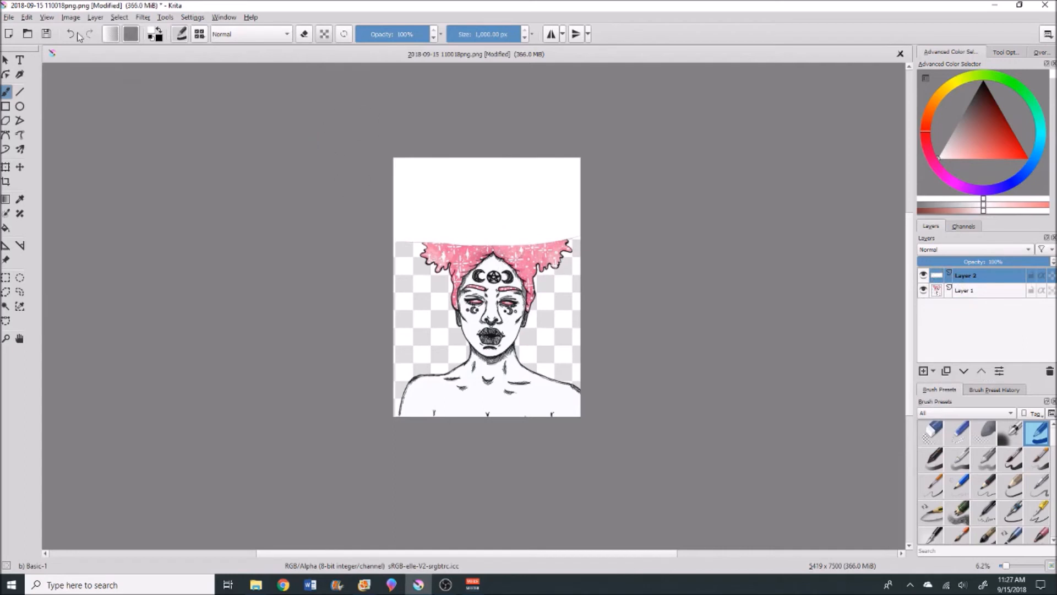
mouse_move(70, 35)
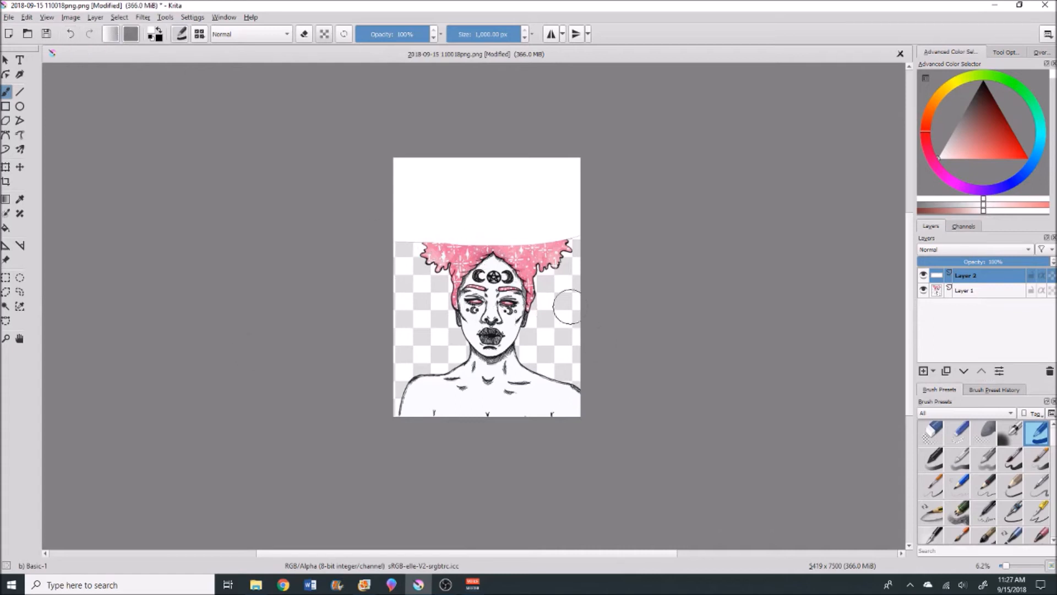
mouse_move(569, 309)
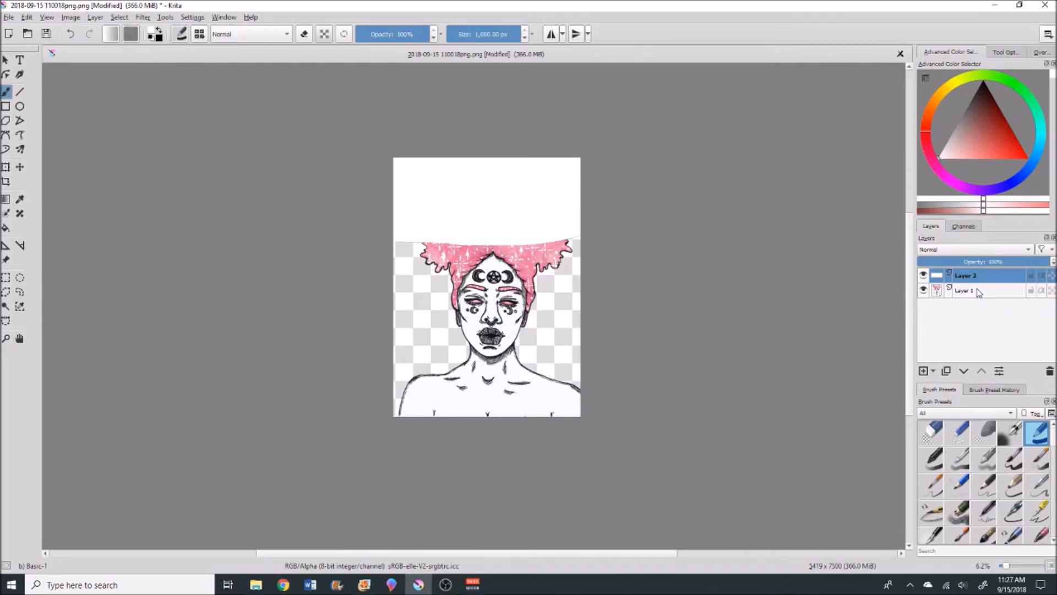
Raise the portrait layer above the white Layer 2 so it becomes a solid background.
click(965, 291)
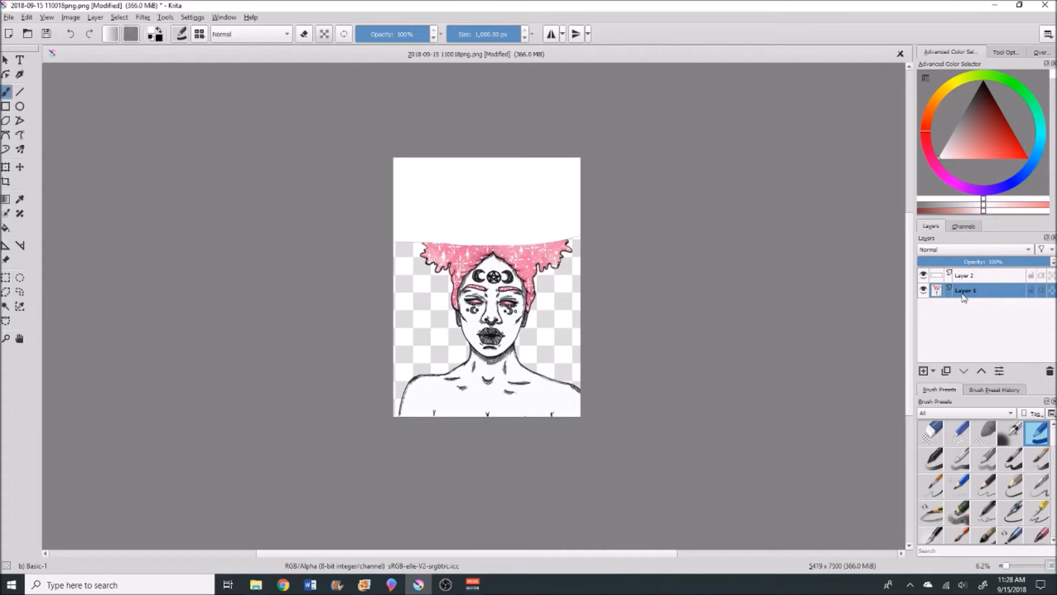
click(981, 371)
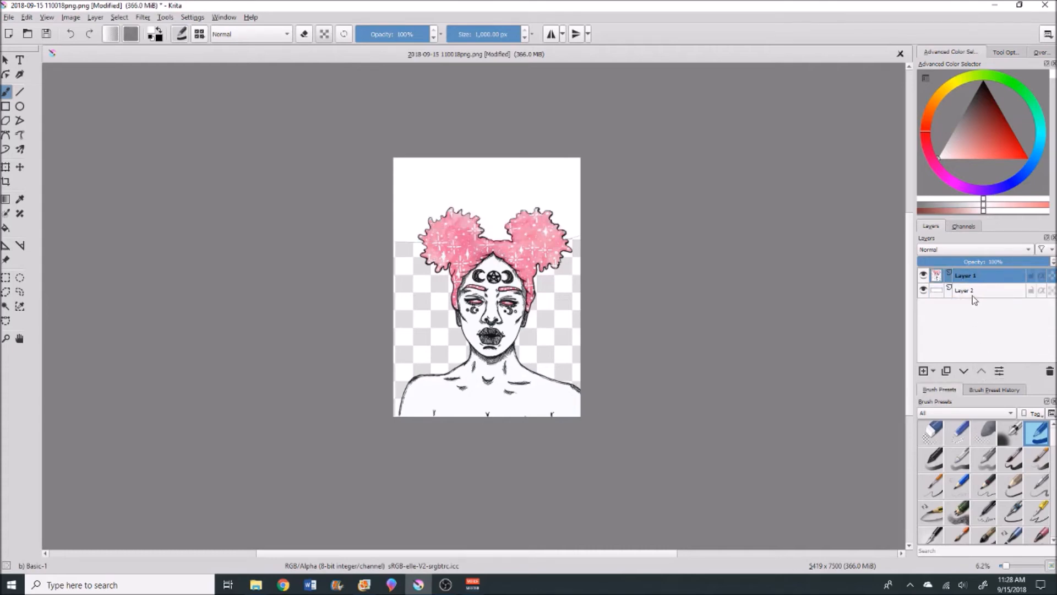
click(965, 289)
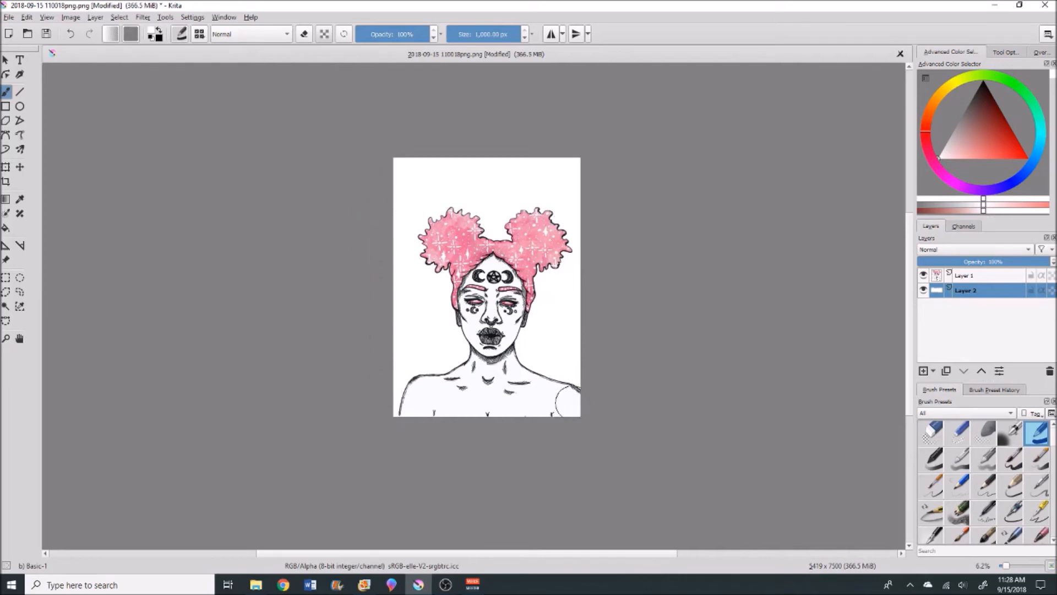
mouse_move(533, 354)
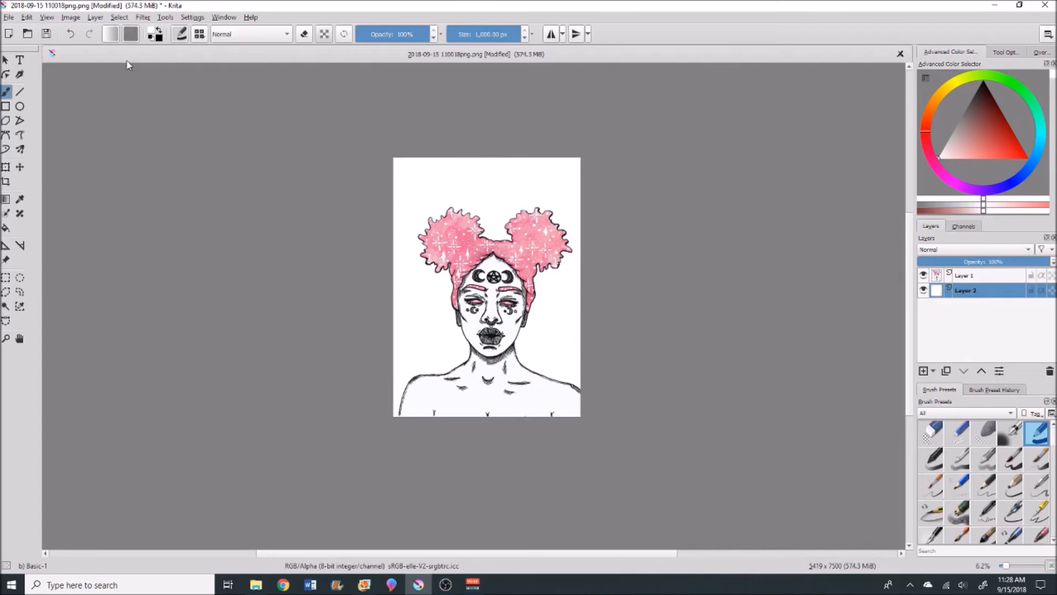
click(10, 17)
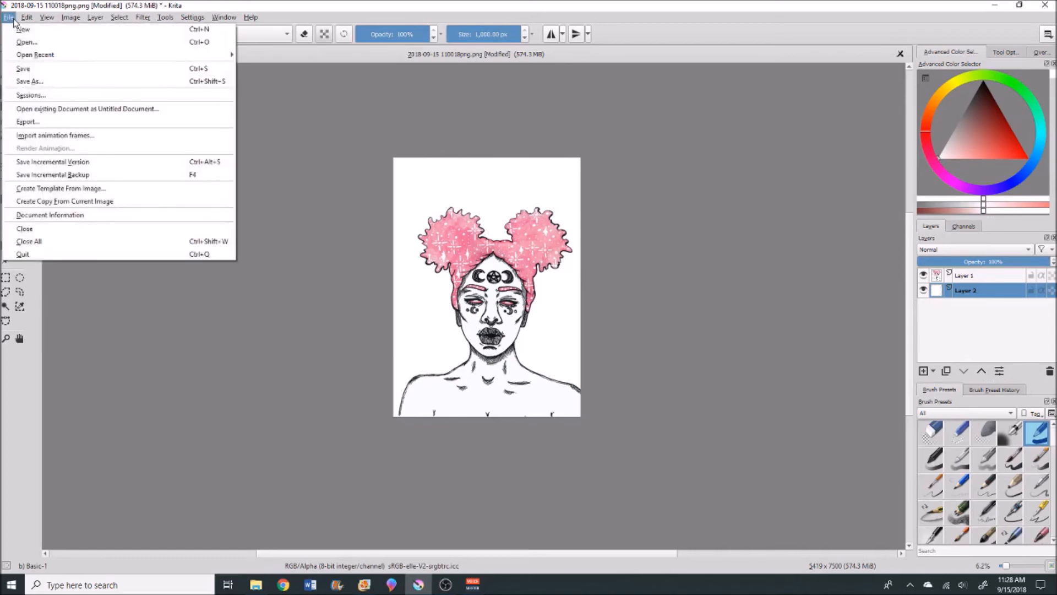
click(30, 80)
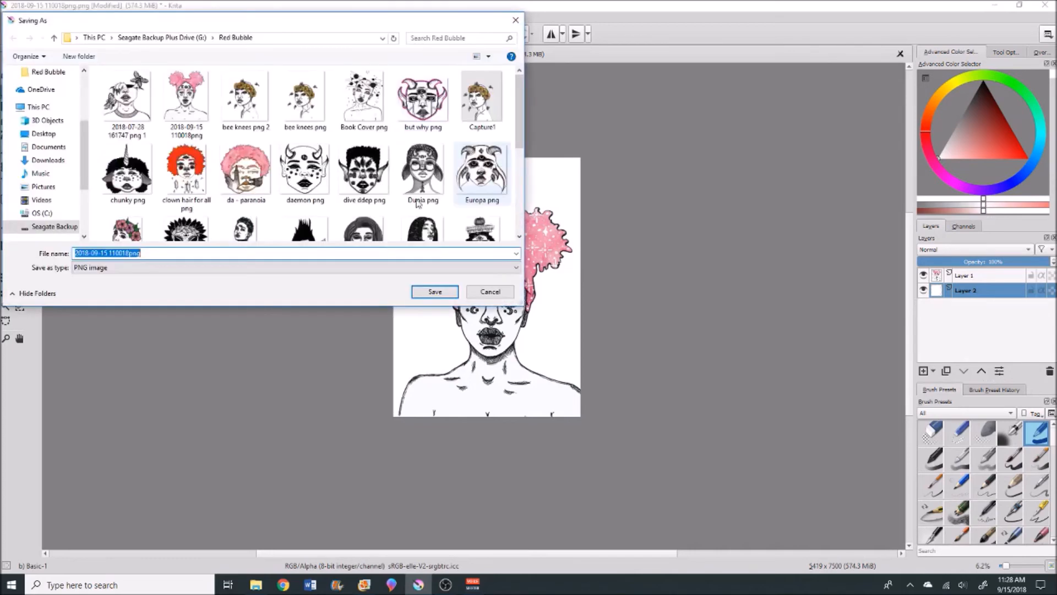
click(166, 252)
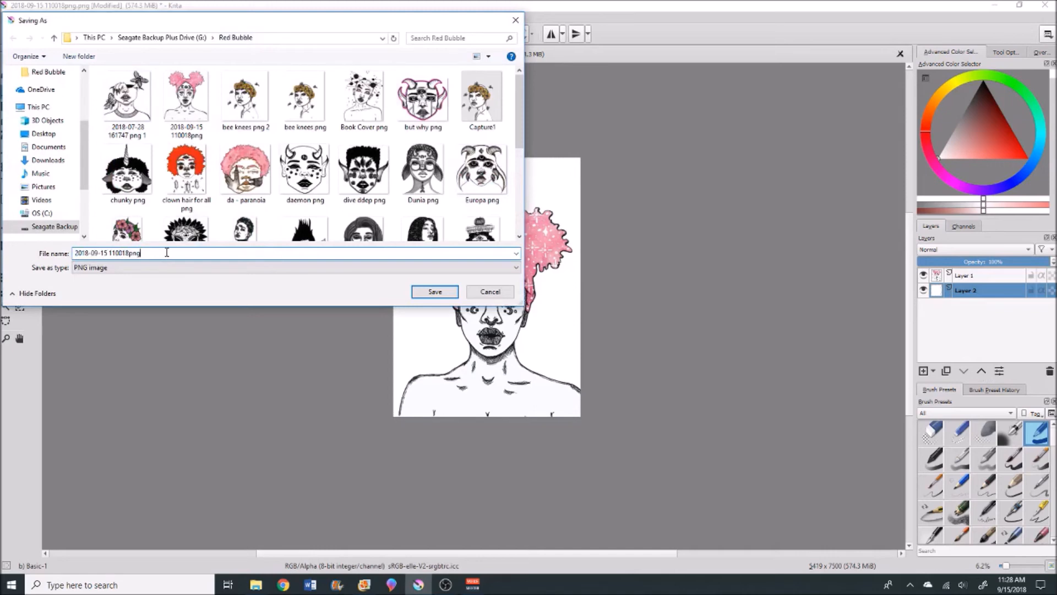
key(Backspace)
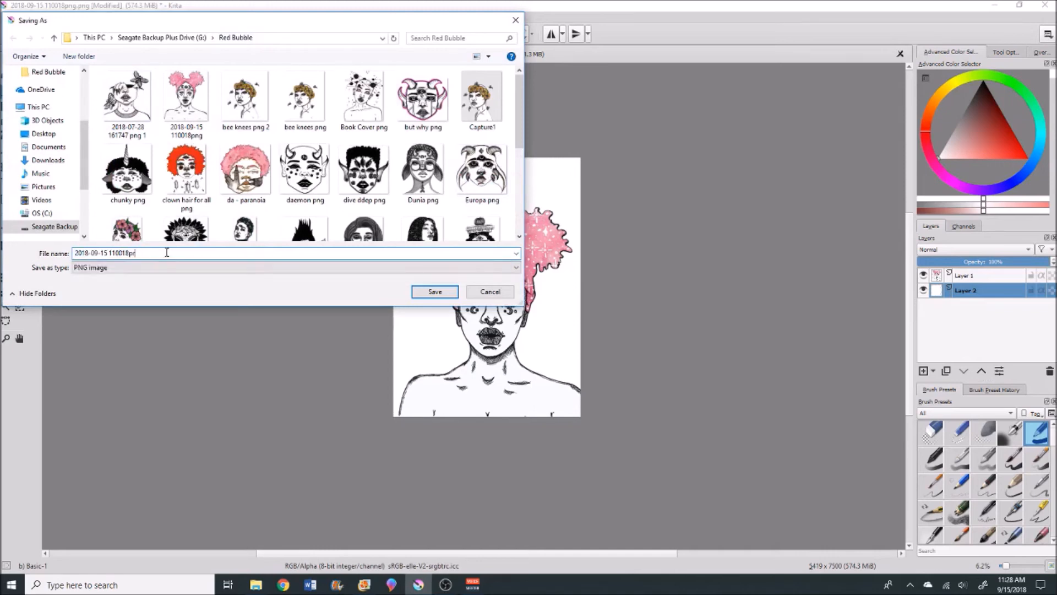
text(rint)
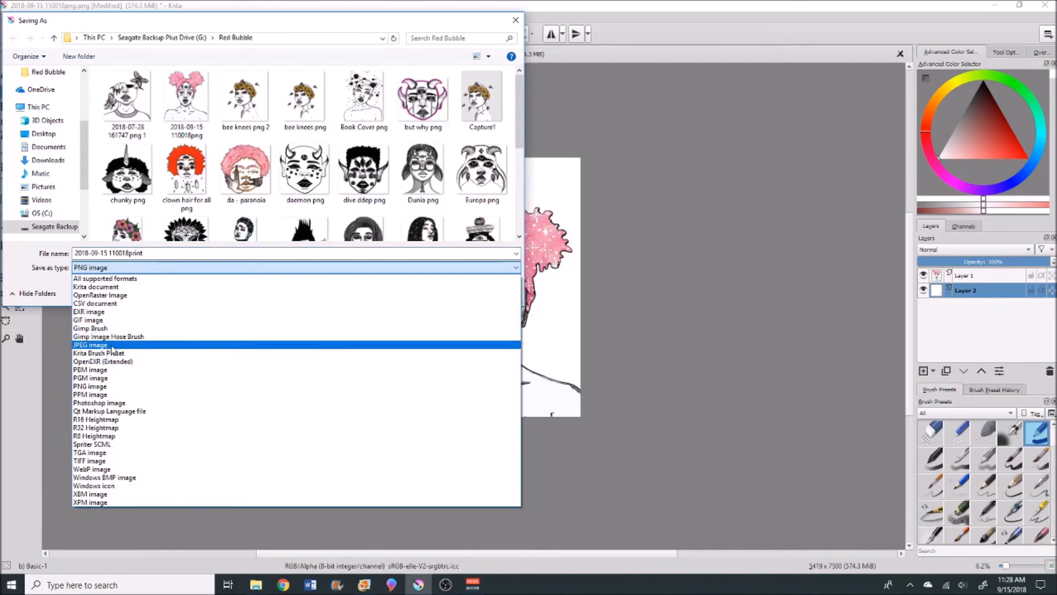
click(89, 345)
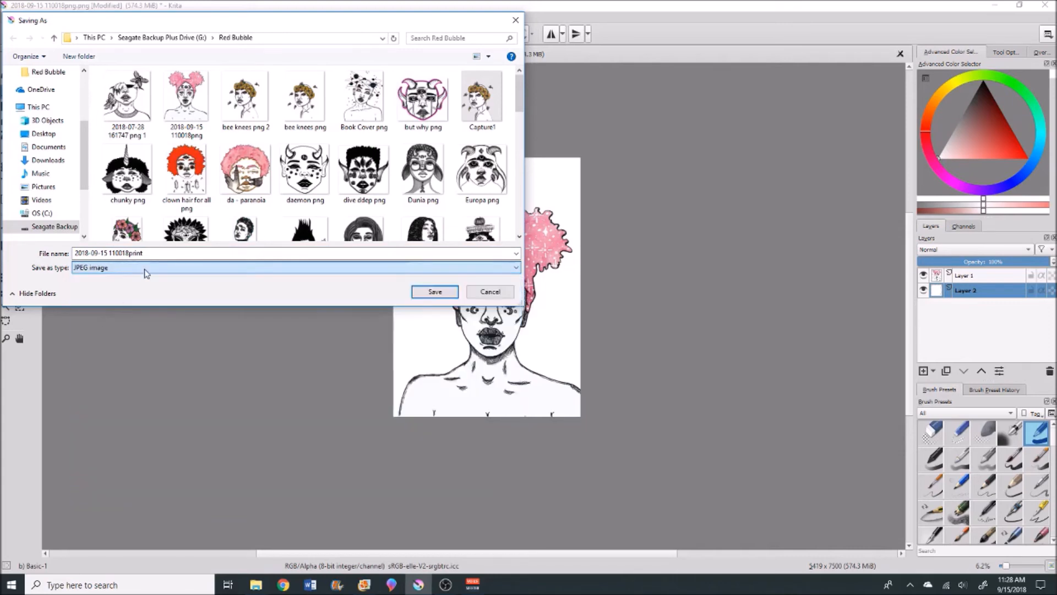
scroll(up, 3)
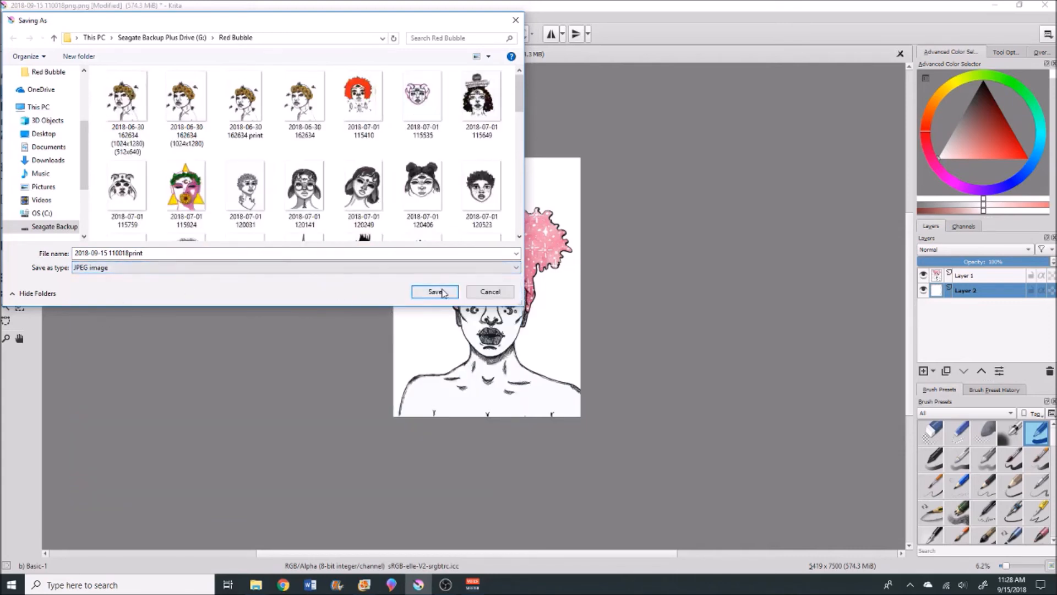
click(434, 290)
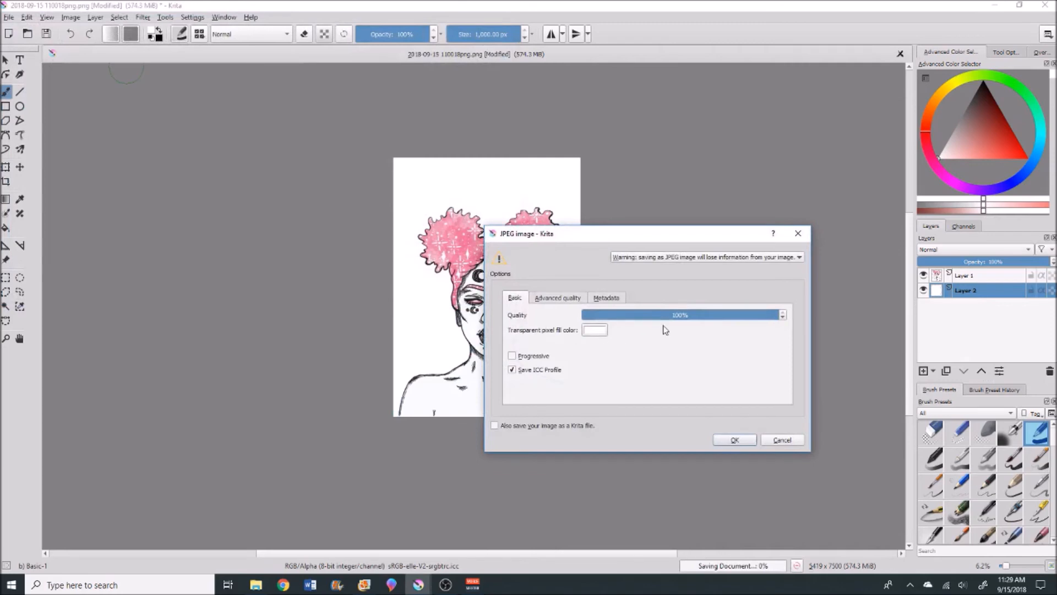
click(735, 440)
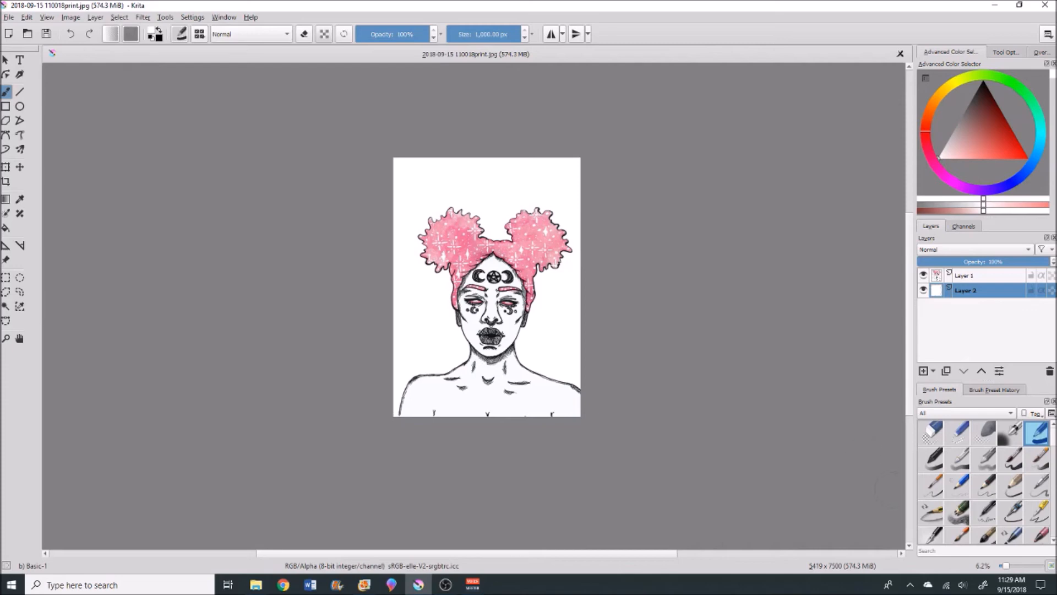
mouse_move(543, 326)
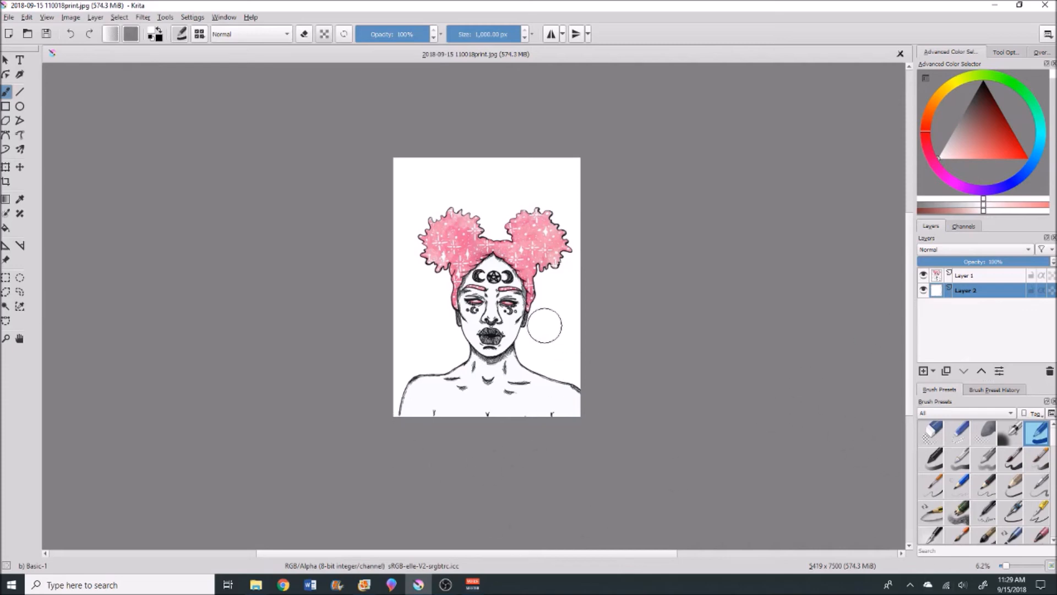
mouse_move(522, 197)
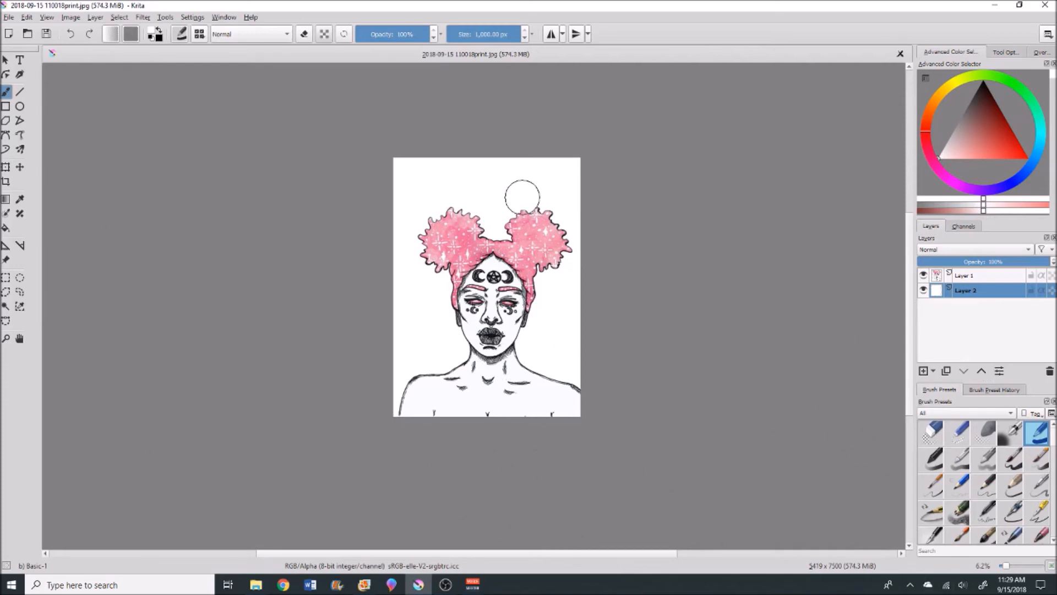
mouse_move(540, 245)
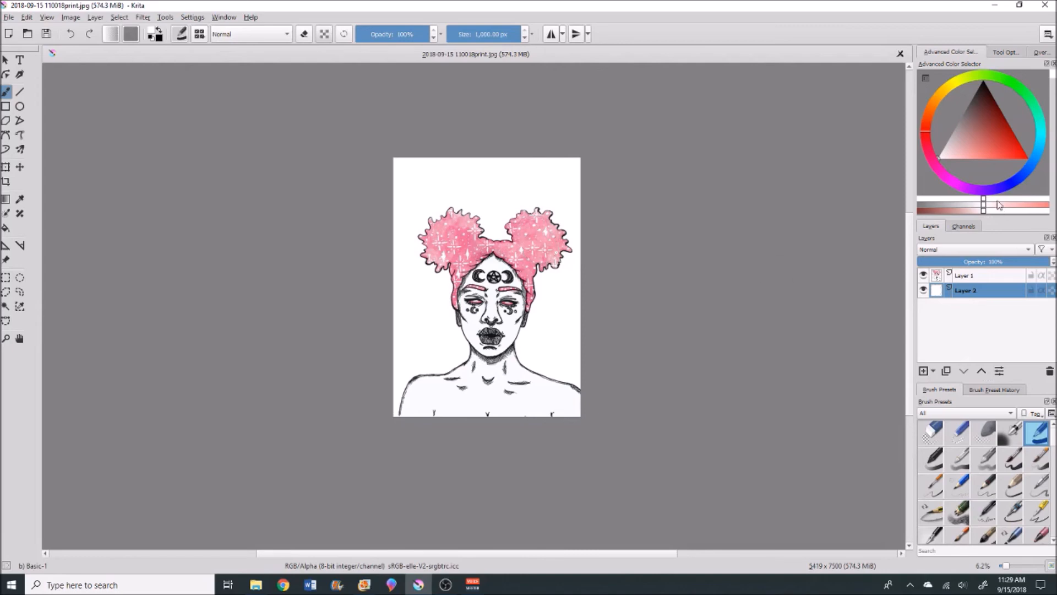
Shift the hue to blue and pick a light blue painting shade.
click(1004, 154)
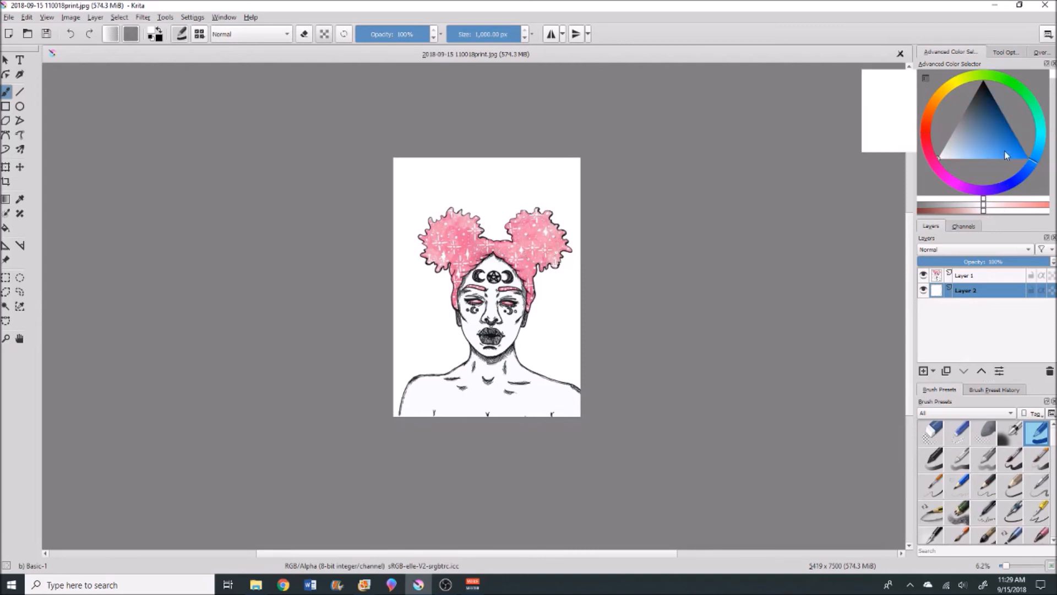
click(968, 158)
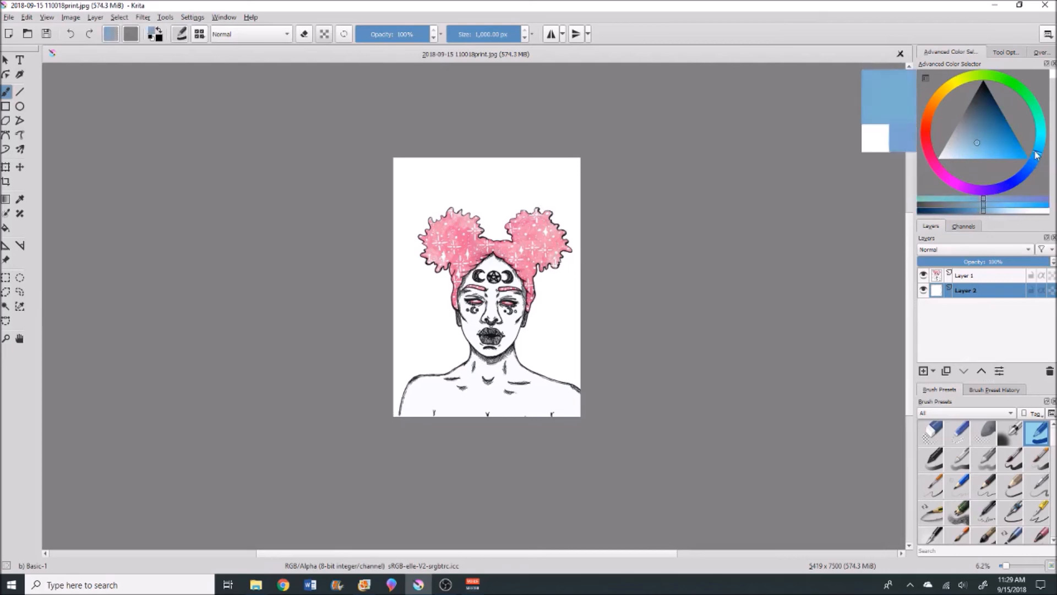
click(976, 142)
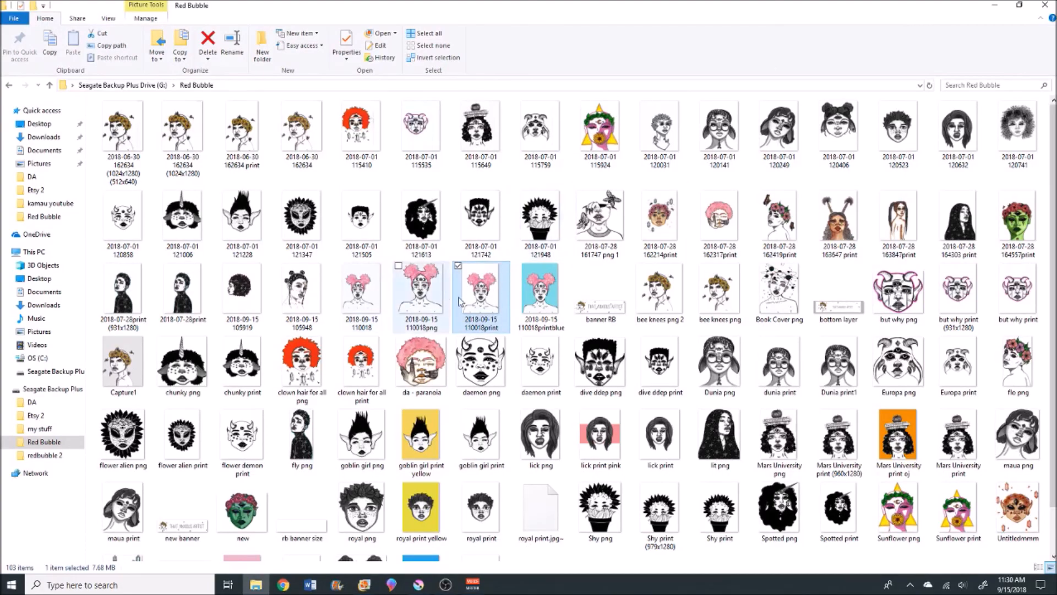
Preview the portrait's original and print copies in Photo Gallery, then return to the Red Bubble folder.
double_click(480, 293)
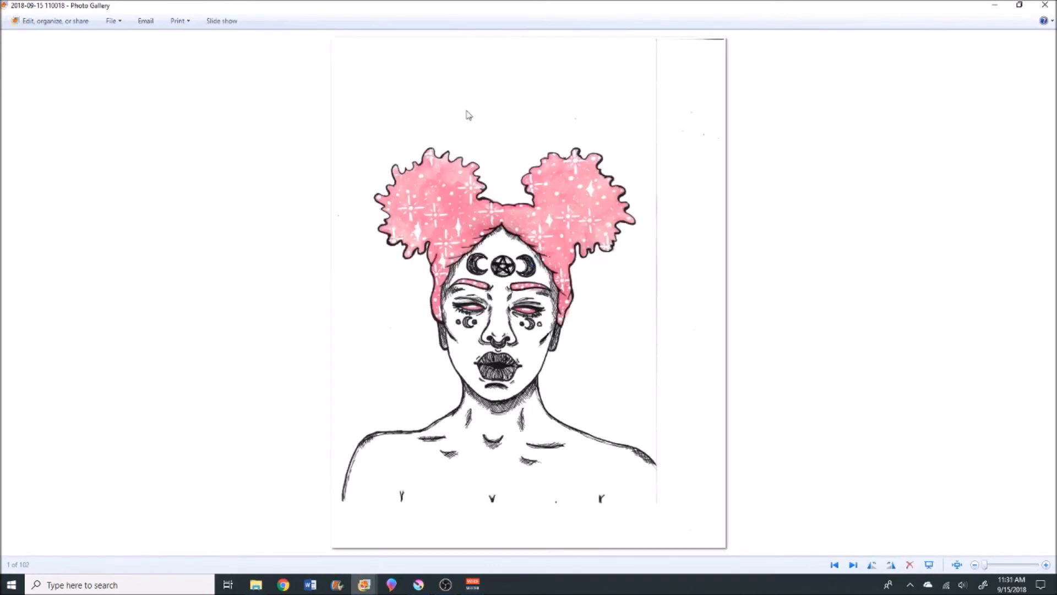
mouse_move(658, 384)
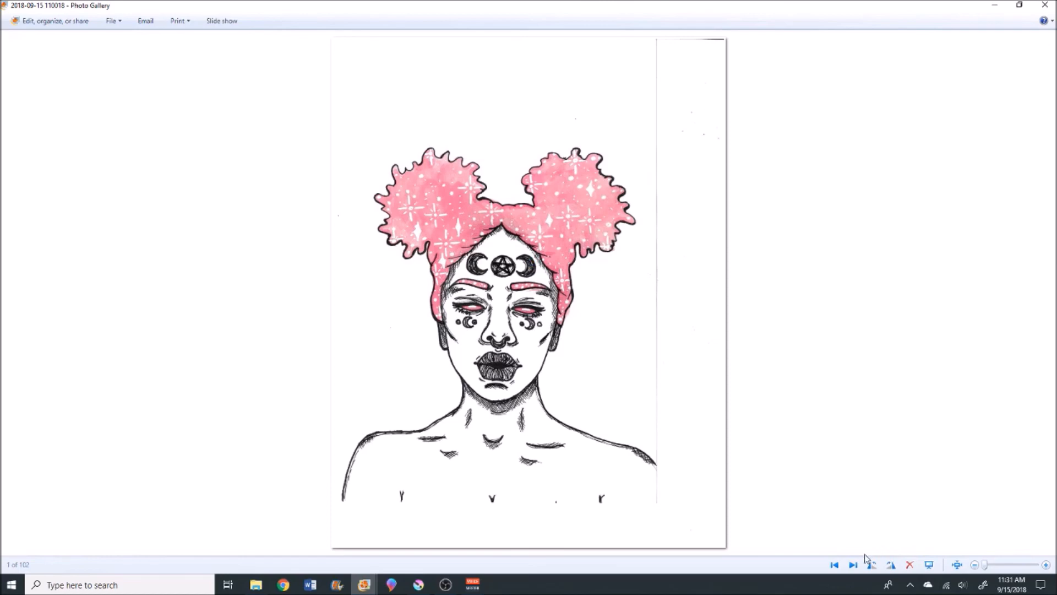
click(853, 564)
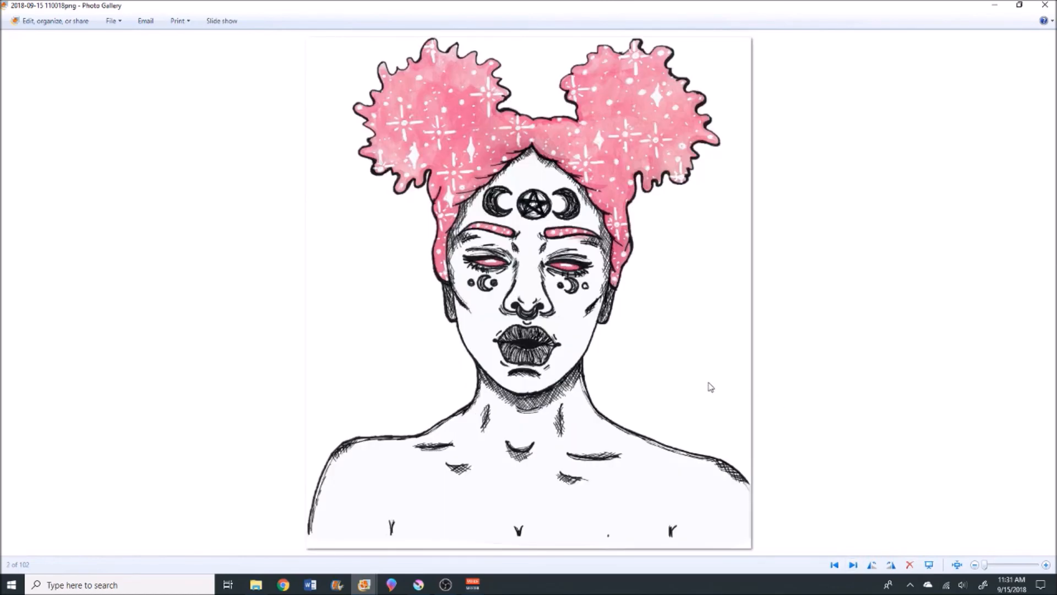
mouse_move(732, 384)
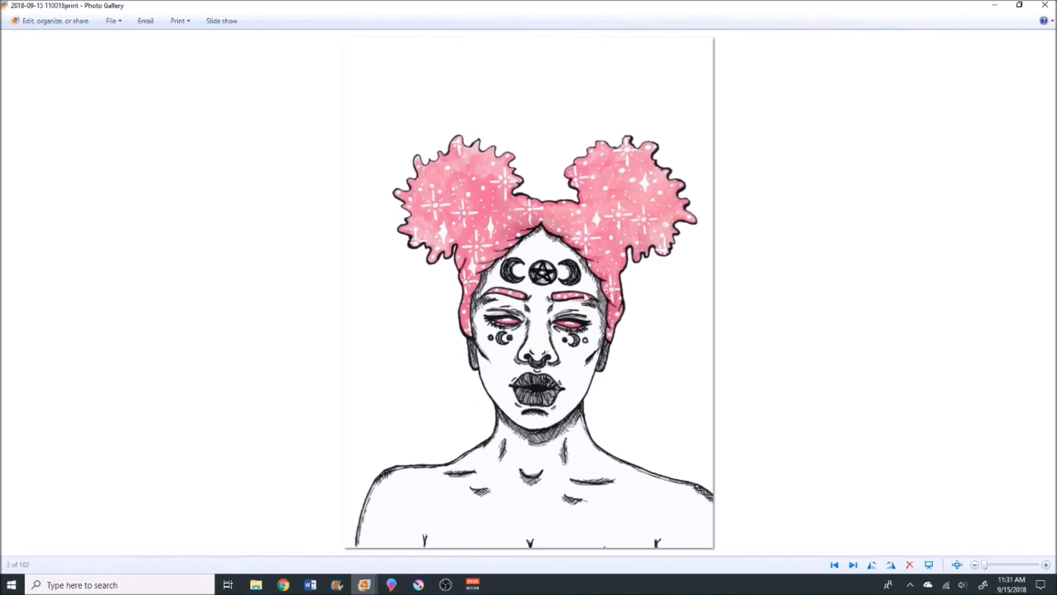
mouse_move(848, 524)
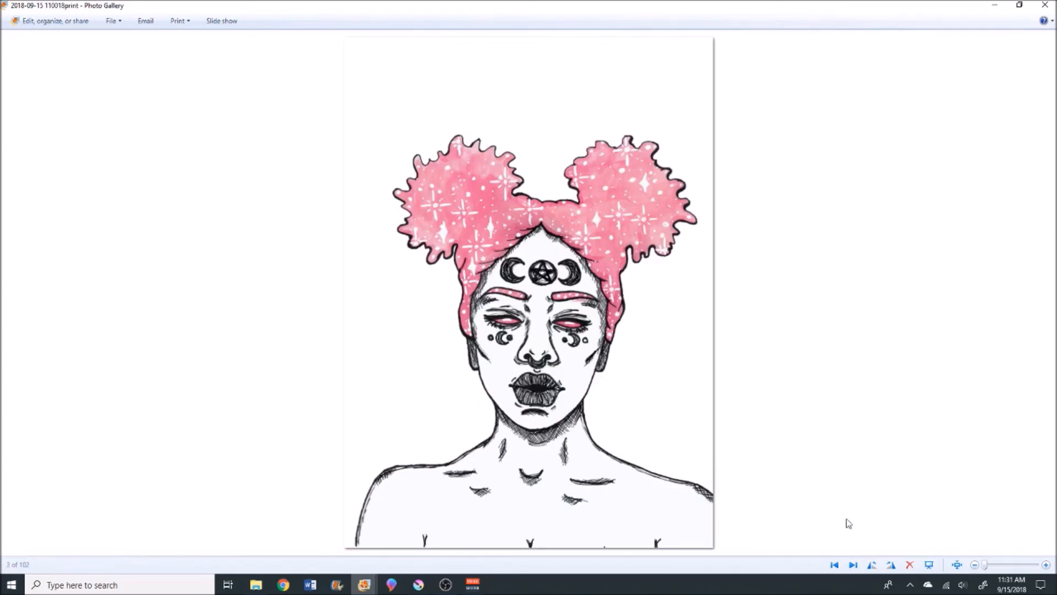
click(852, 564)
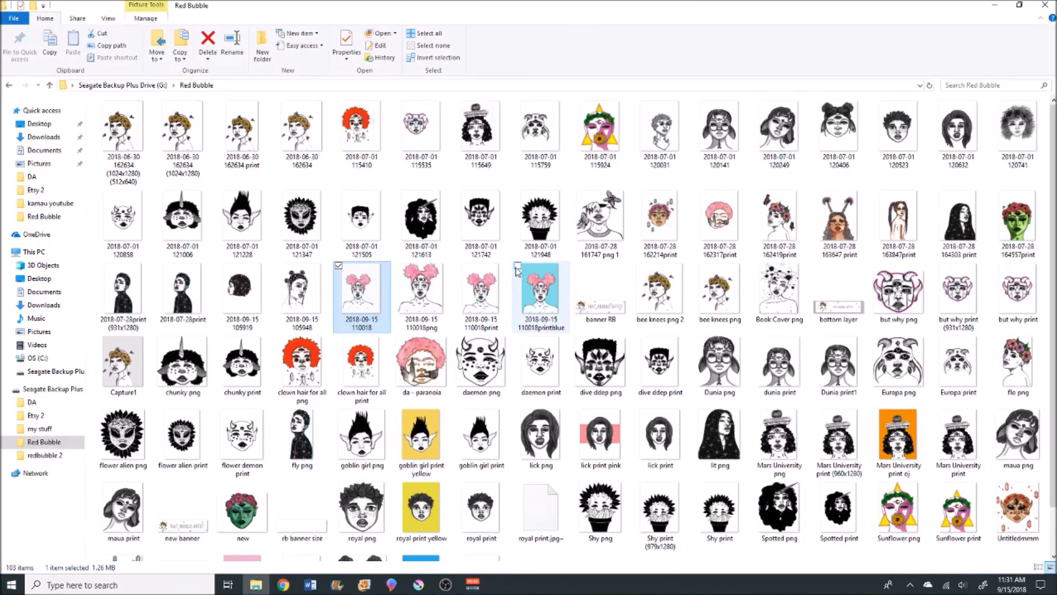
double_click(361, 296)
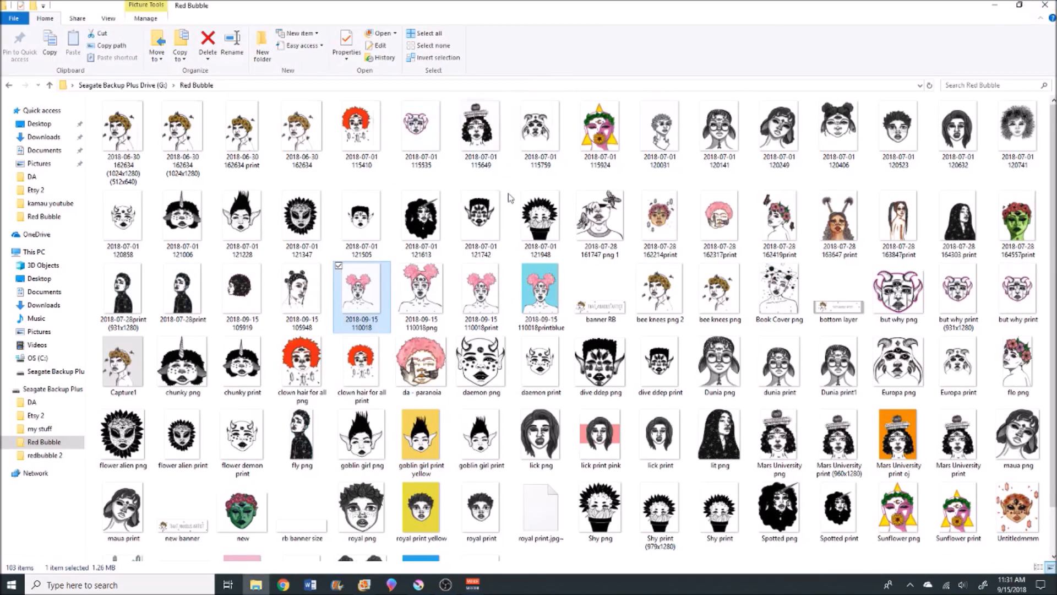
click(690, 48)
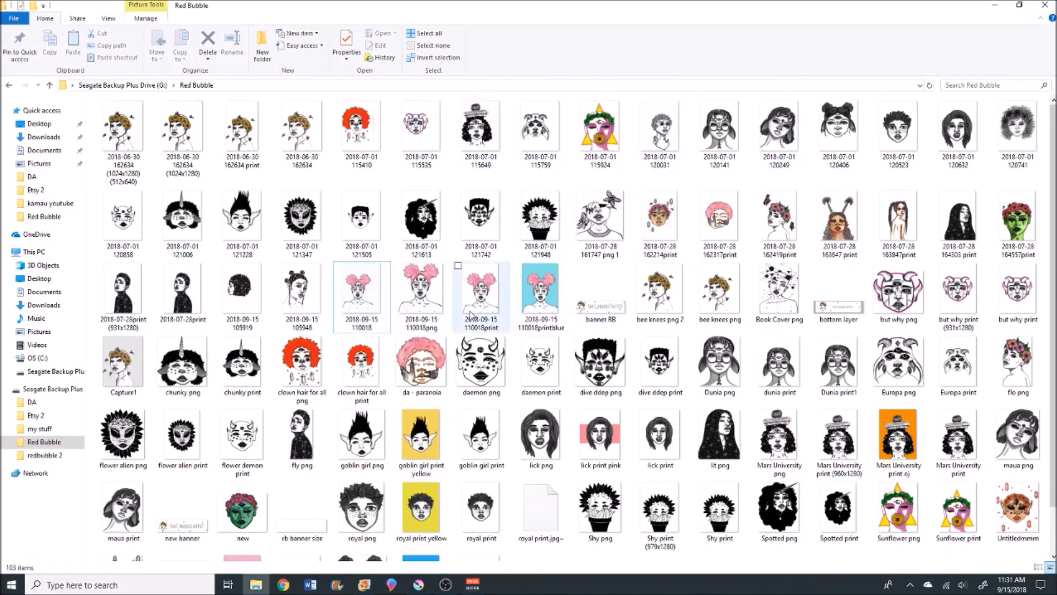
scroll(down, 3)
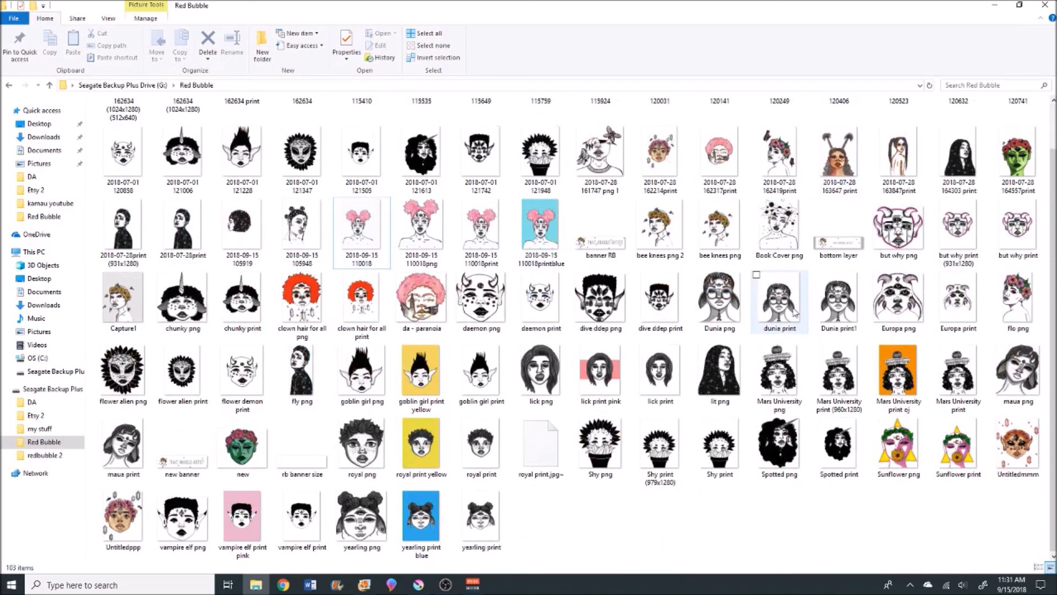
mouse_move(421, 371)
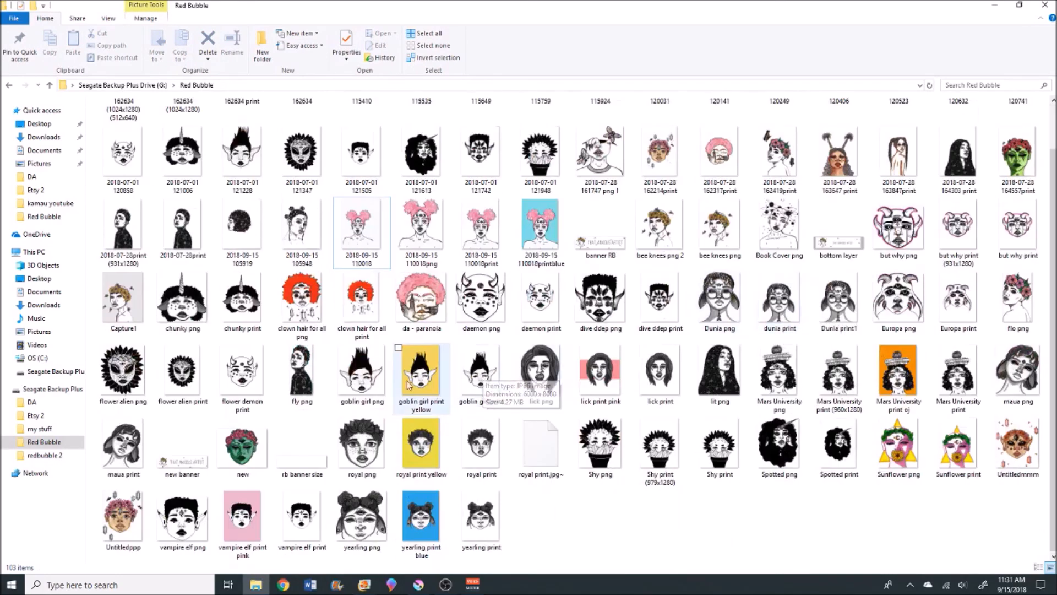
mouse_move(750, 342)
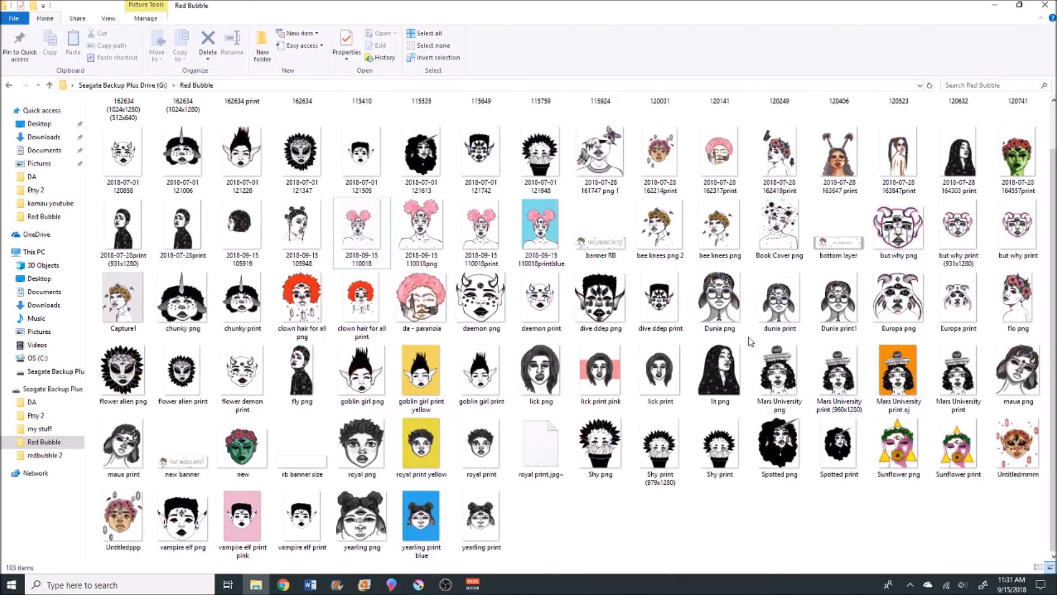
mouse_move(540, 299)
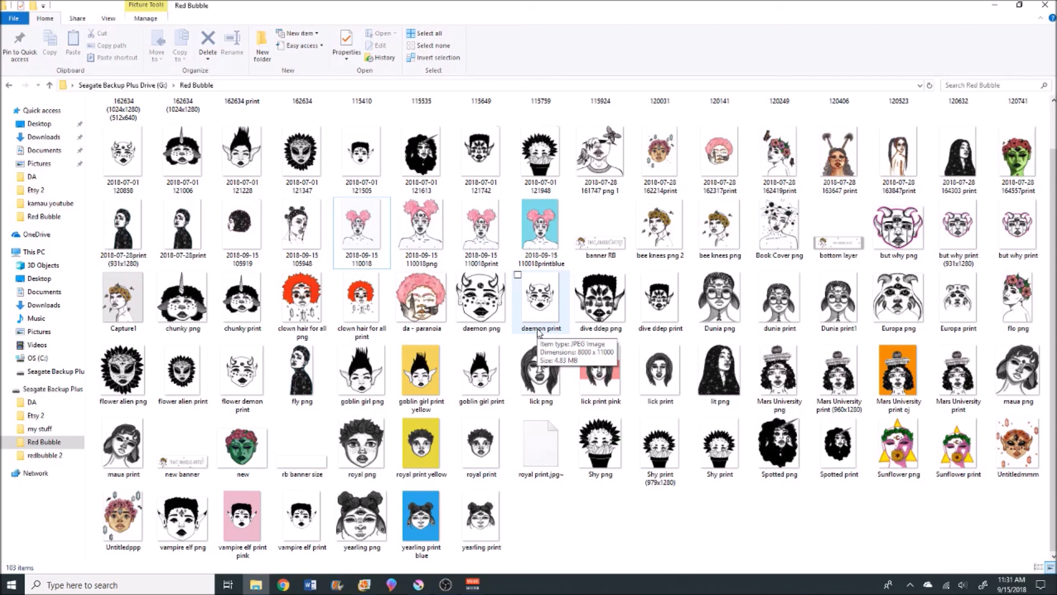
mouse_move(778, 159)
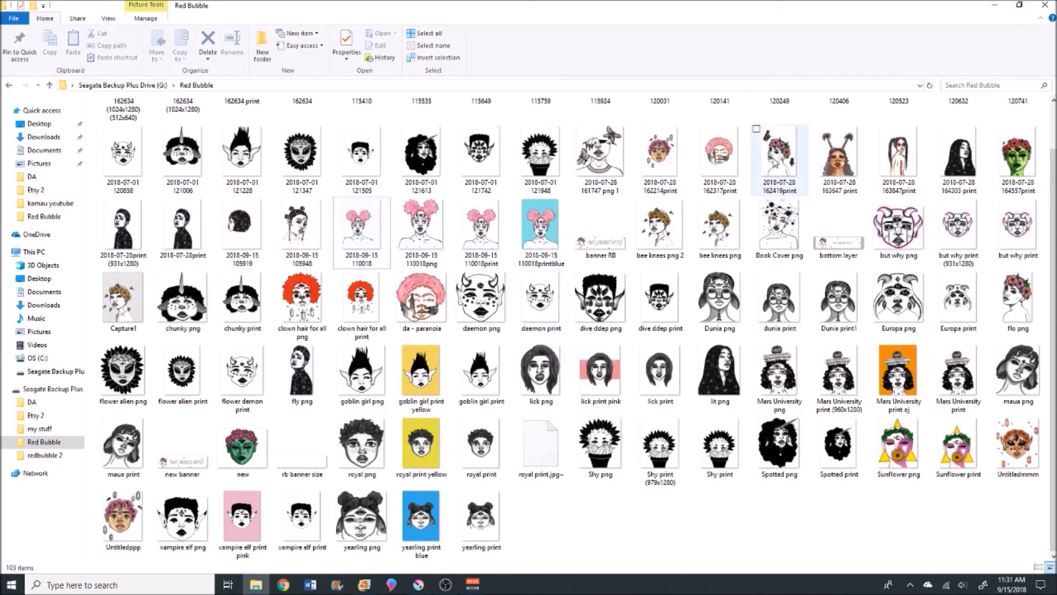